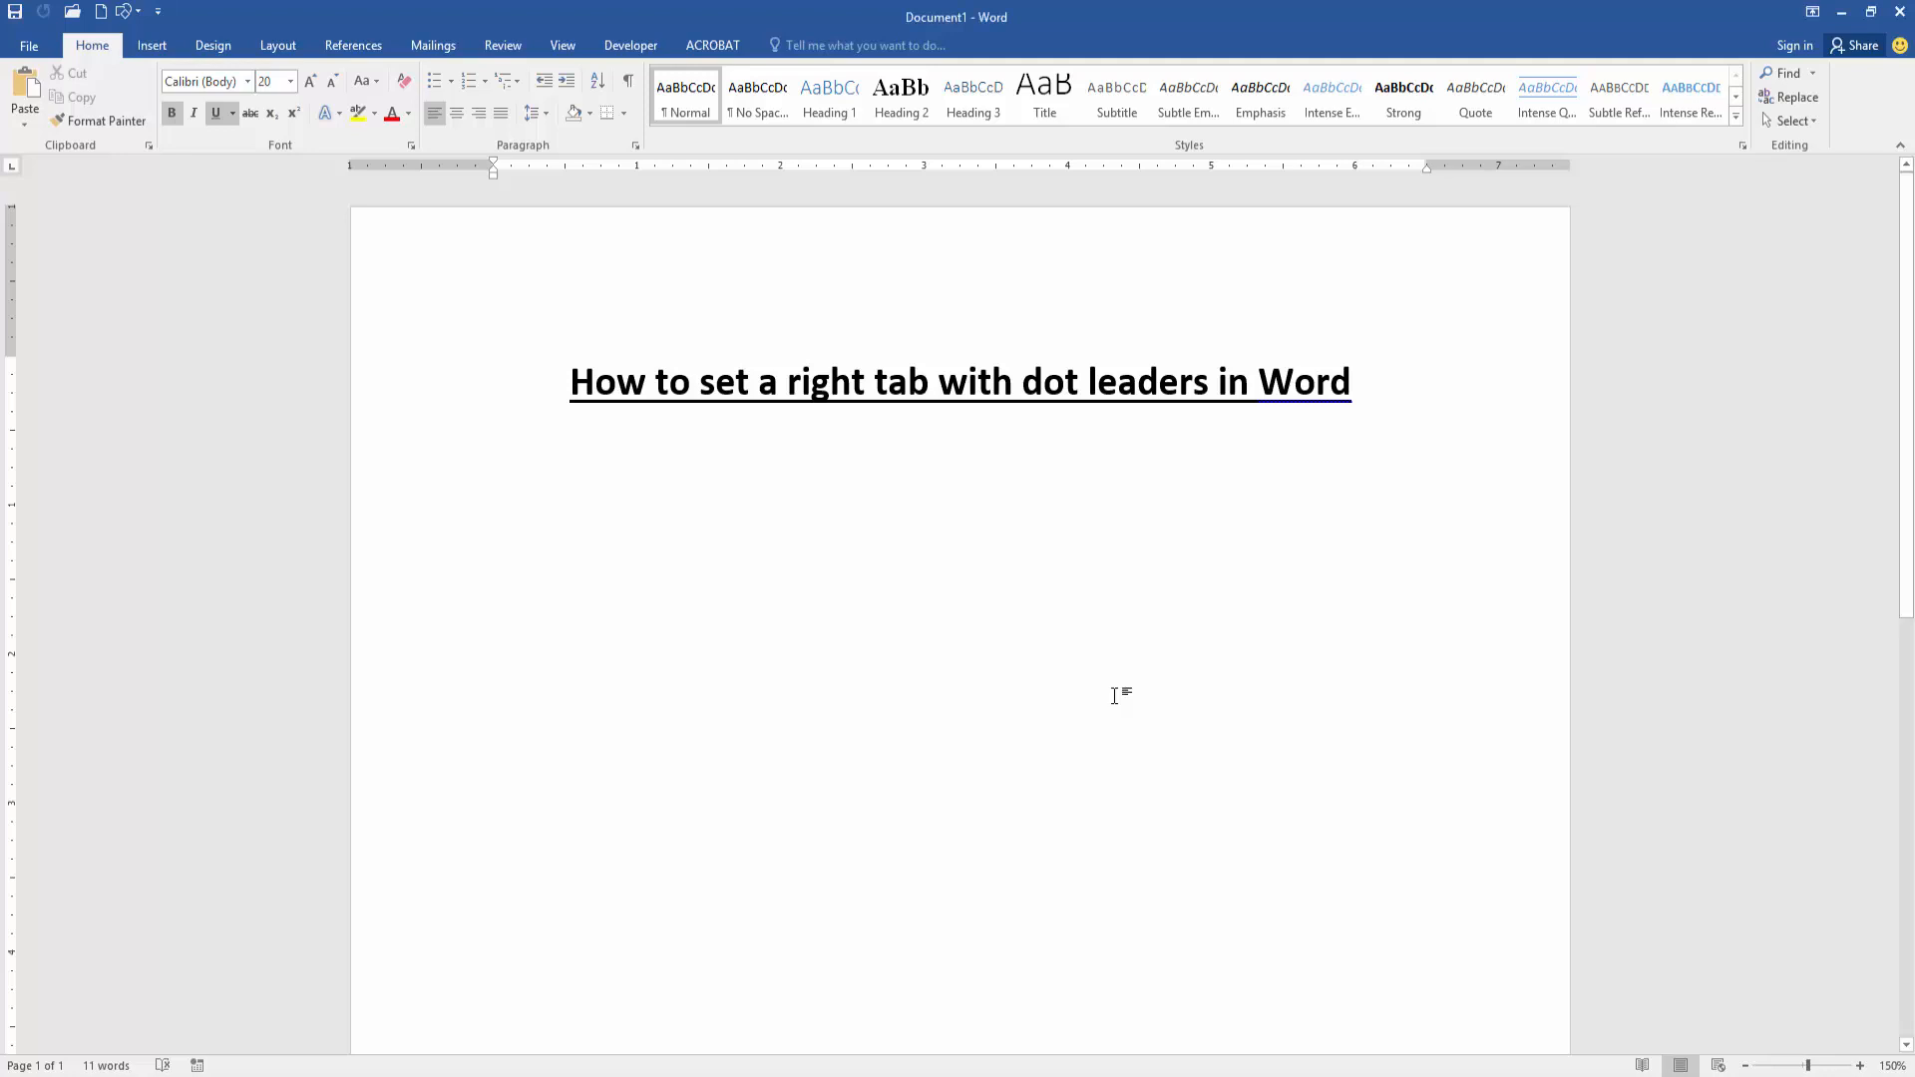
- Place the cursor below the title after viewing and closing Paragraph settings unchanged
{"action": "left_click", "coordinate": [494, 488]}
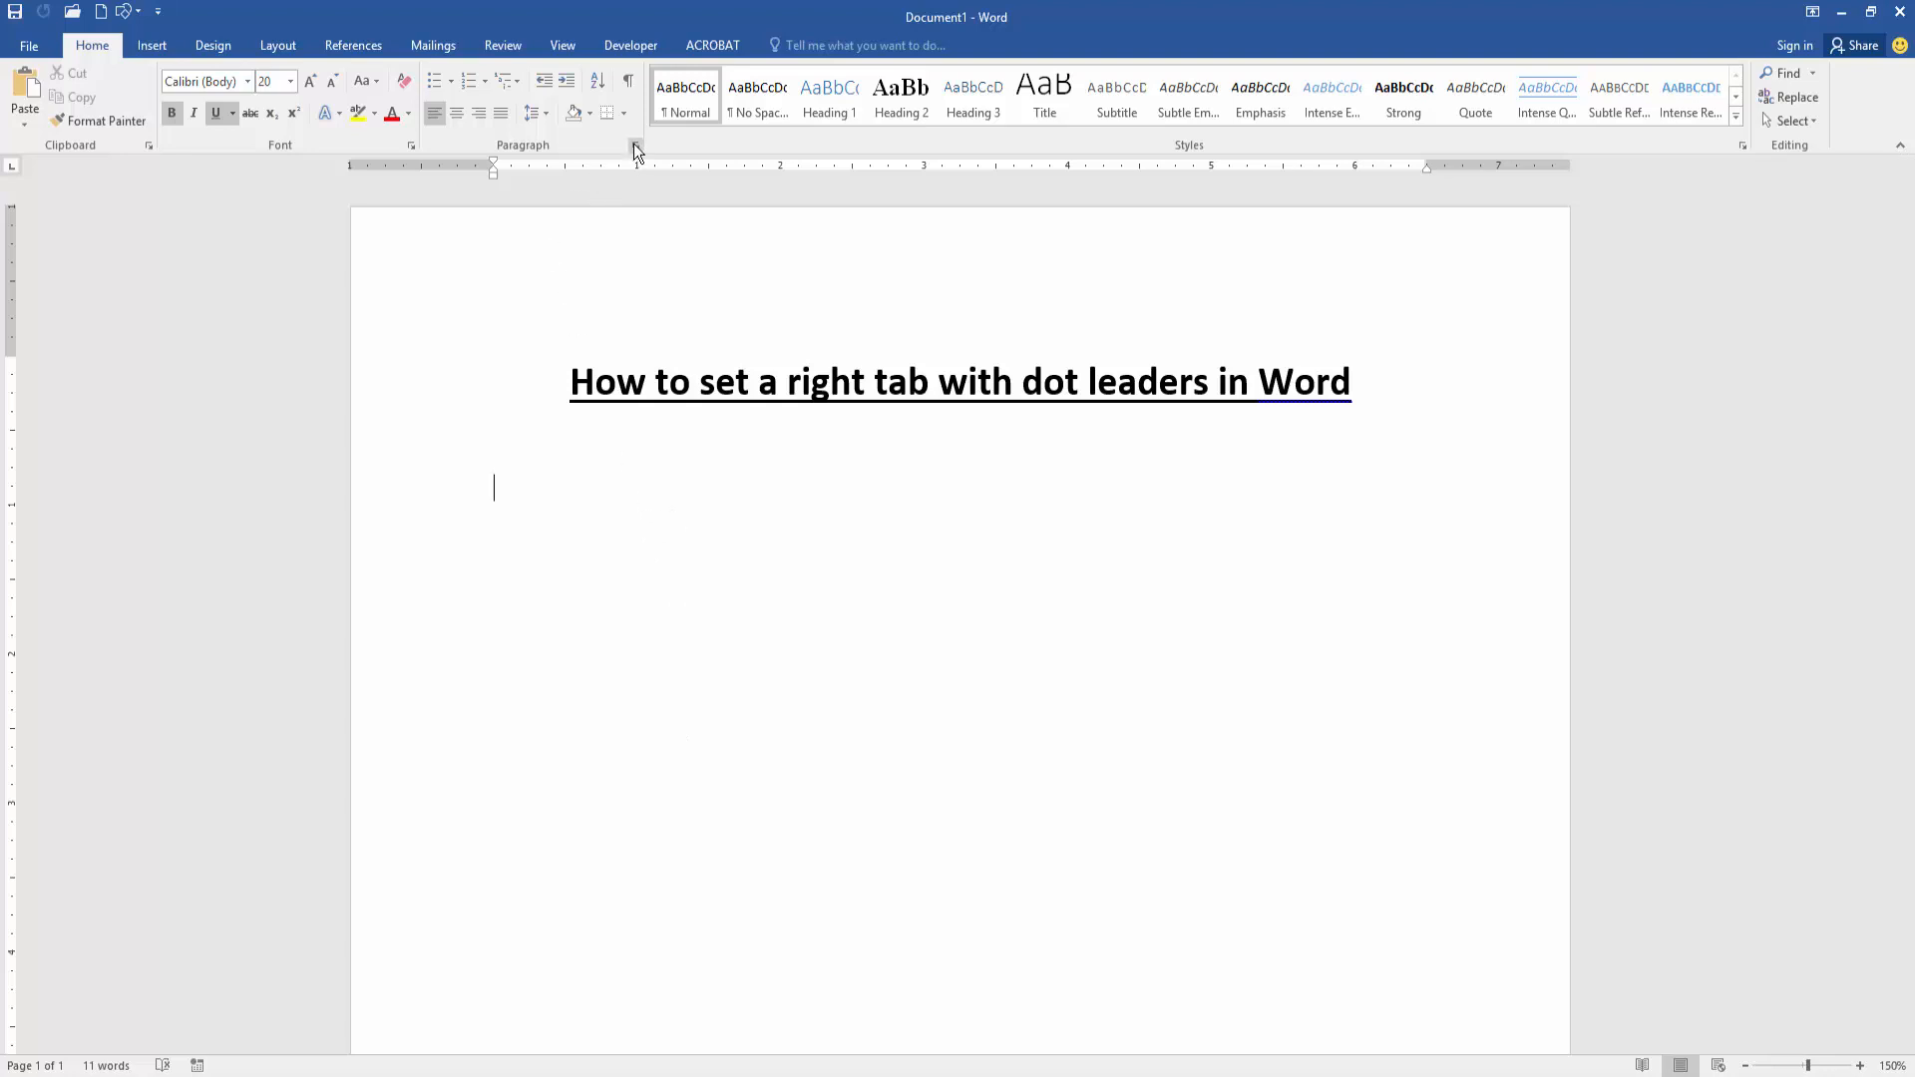
{"action": "left_click", "coordinate": [633, 146]}
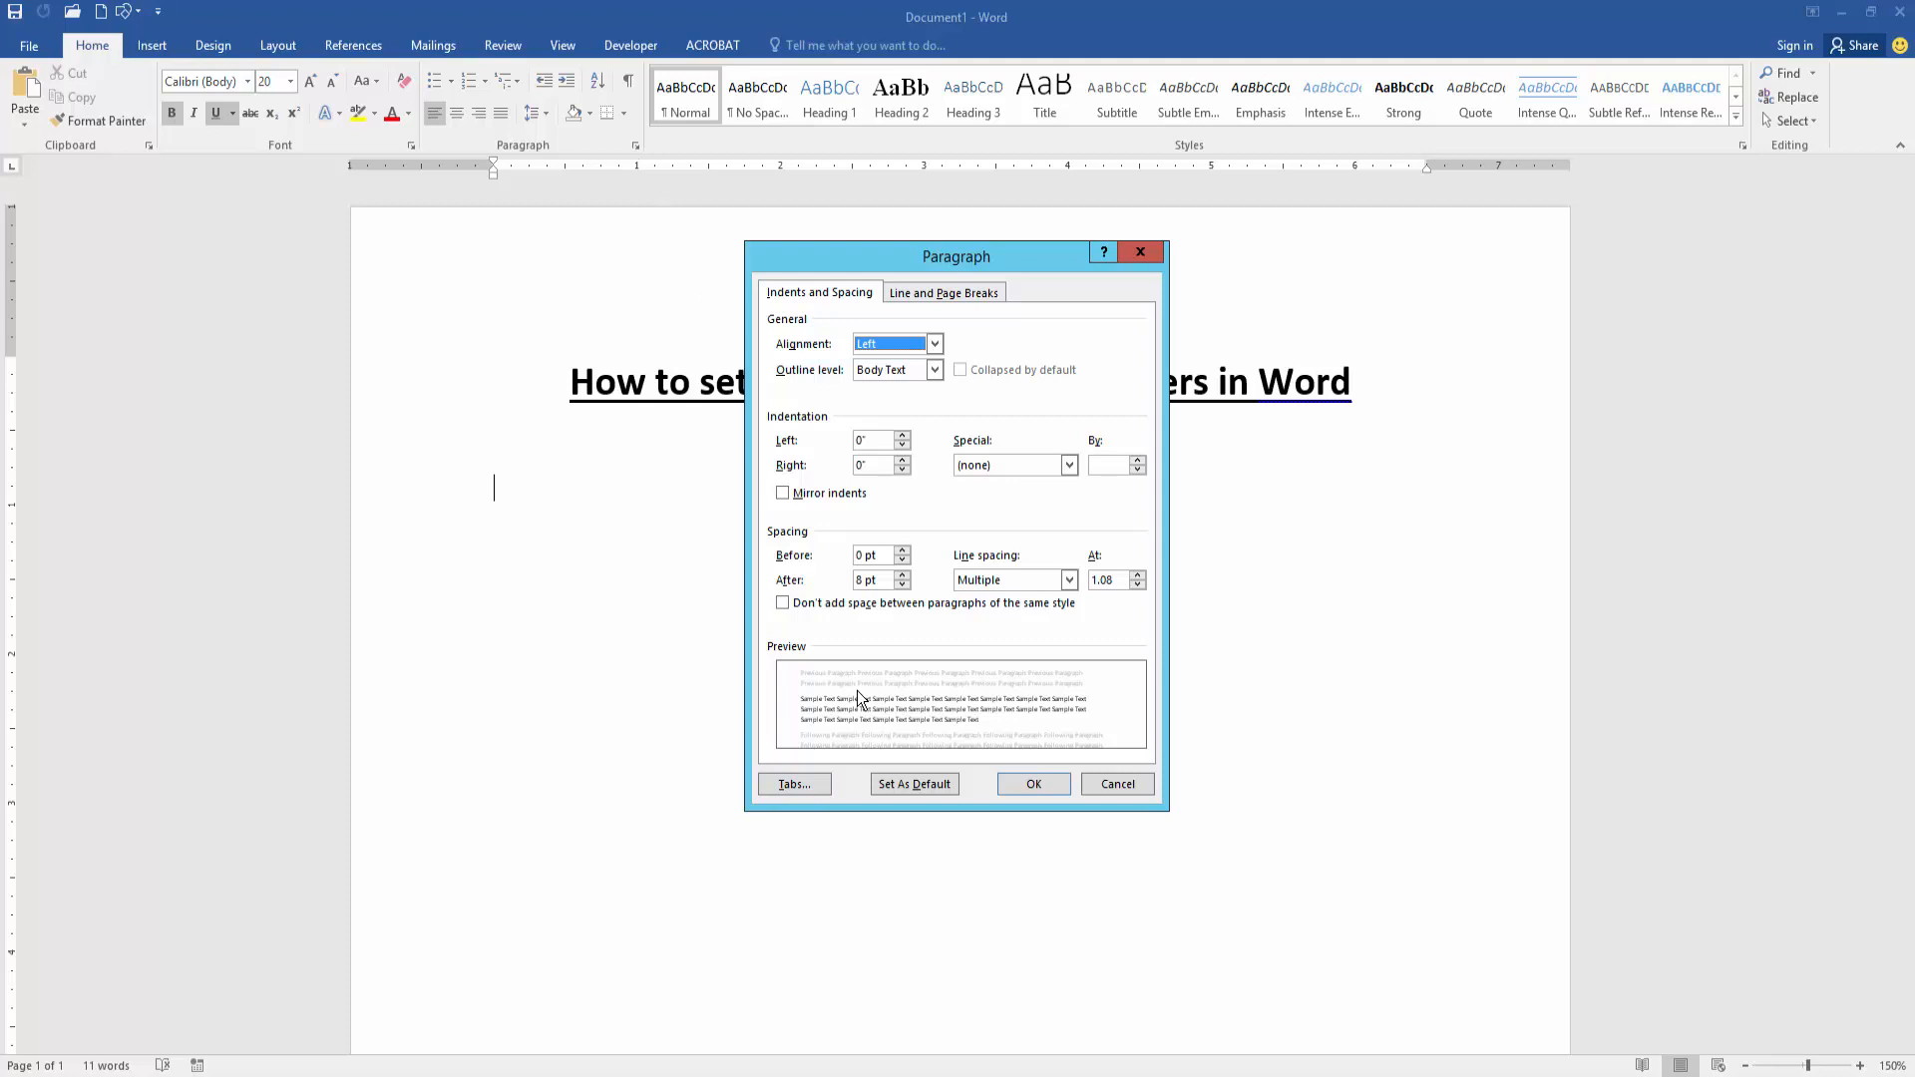
{"action": "left_click", "coordinate": [1114, 783]}
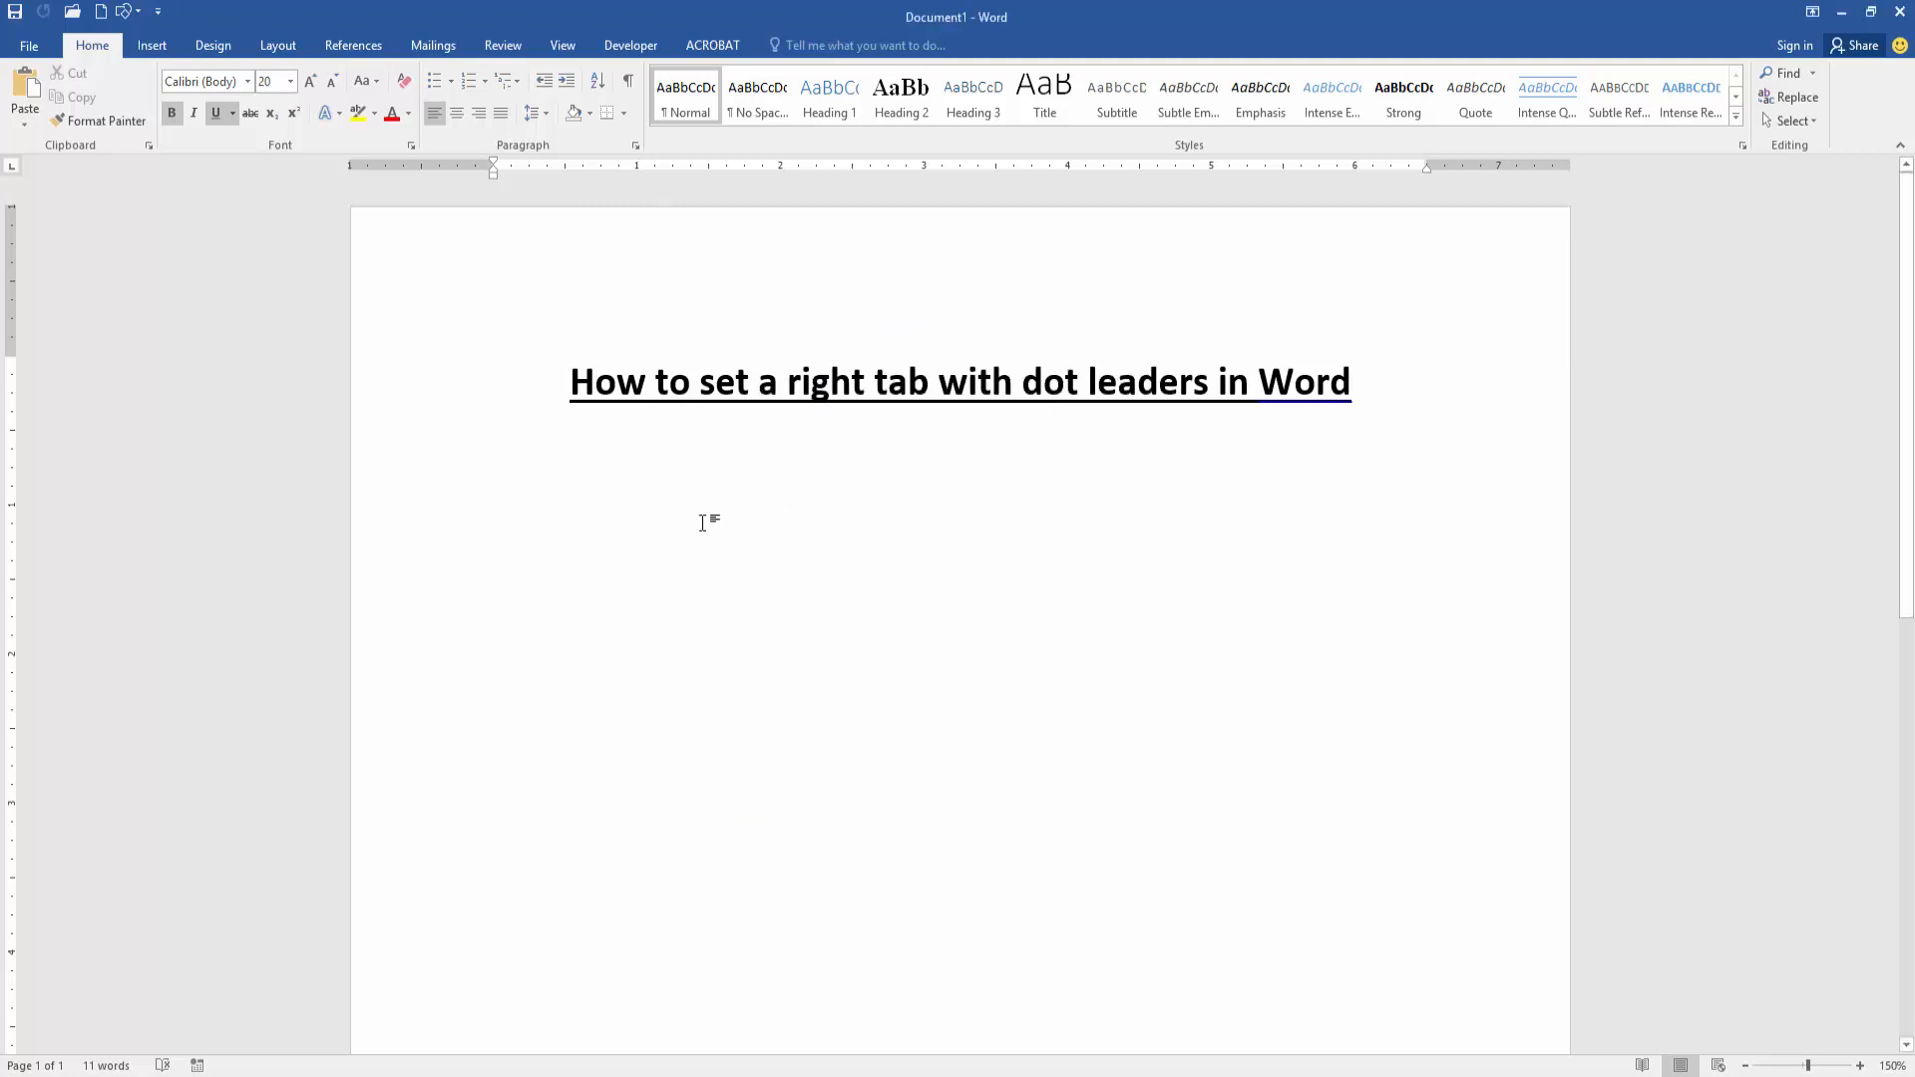
{"action": "left_click", "coordinate": [494, 488]}
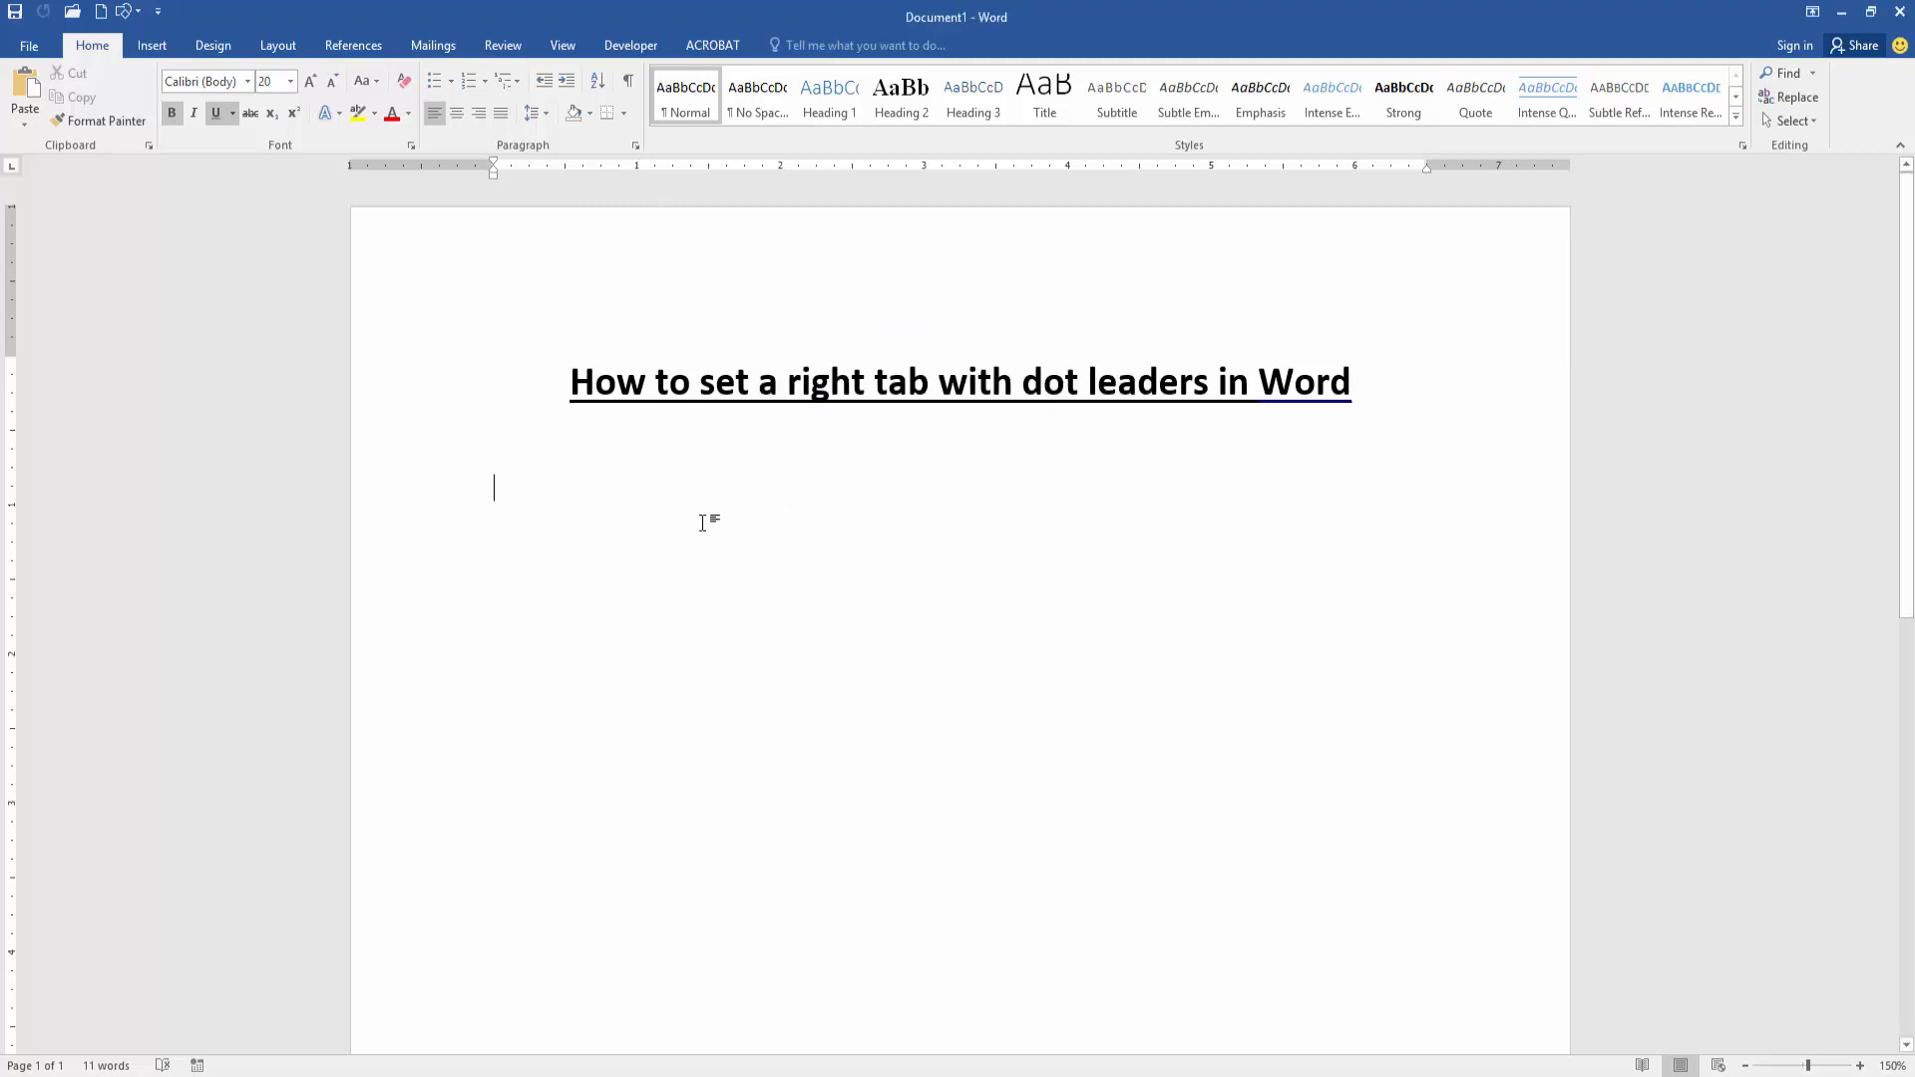
- Type 'Dot leader' and remove its underline
{"action": "type", "text": "Dot lea"}
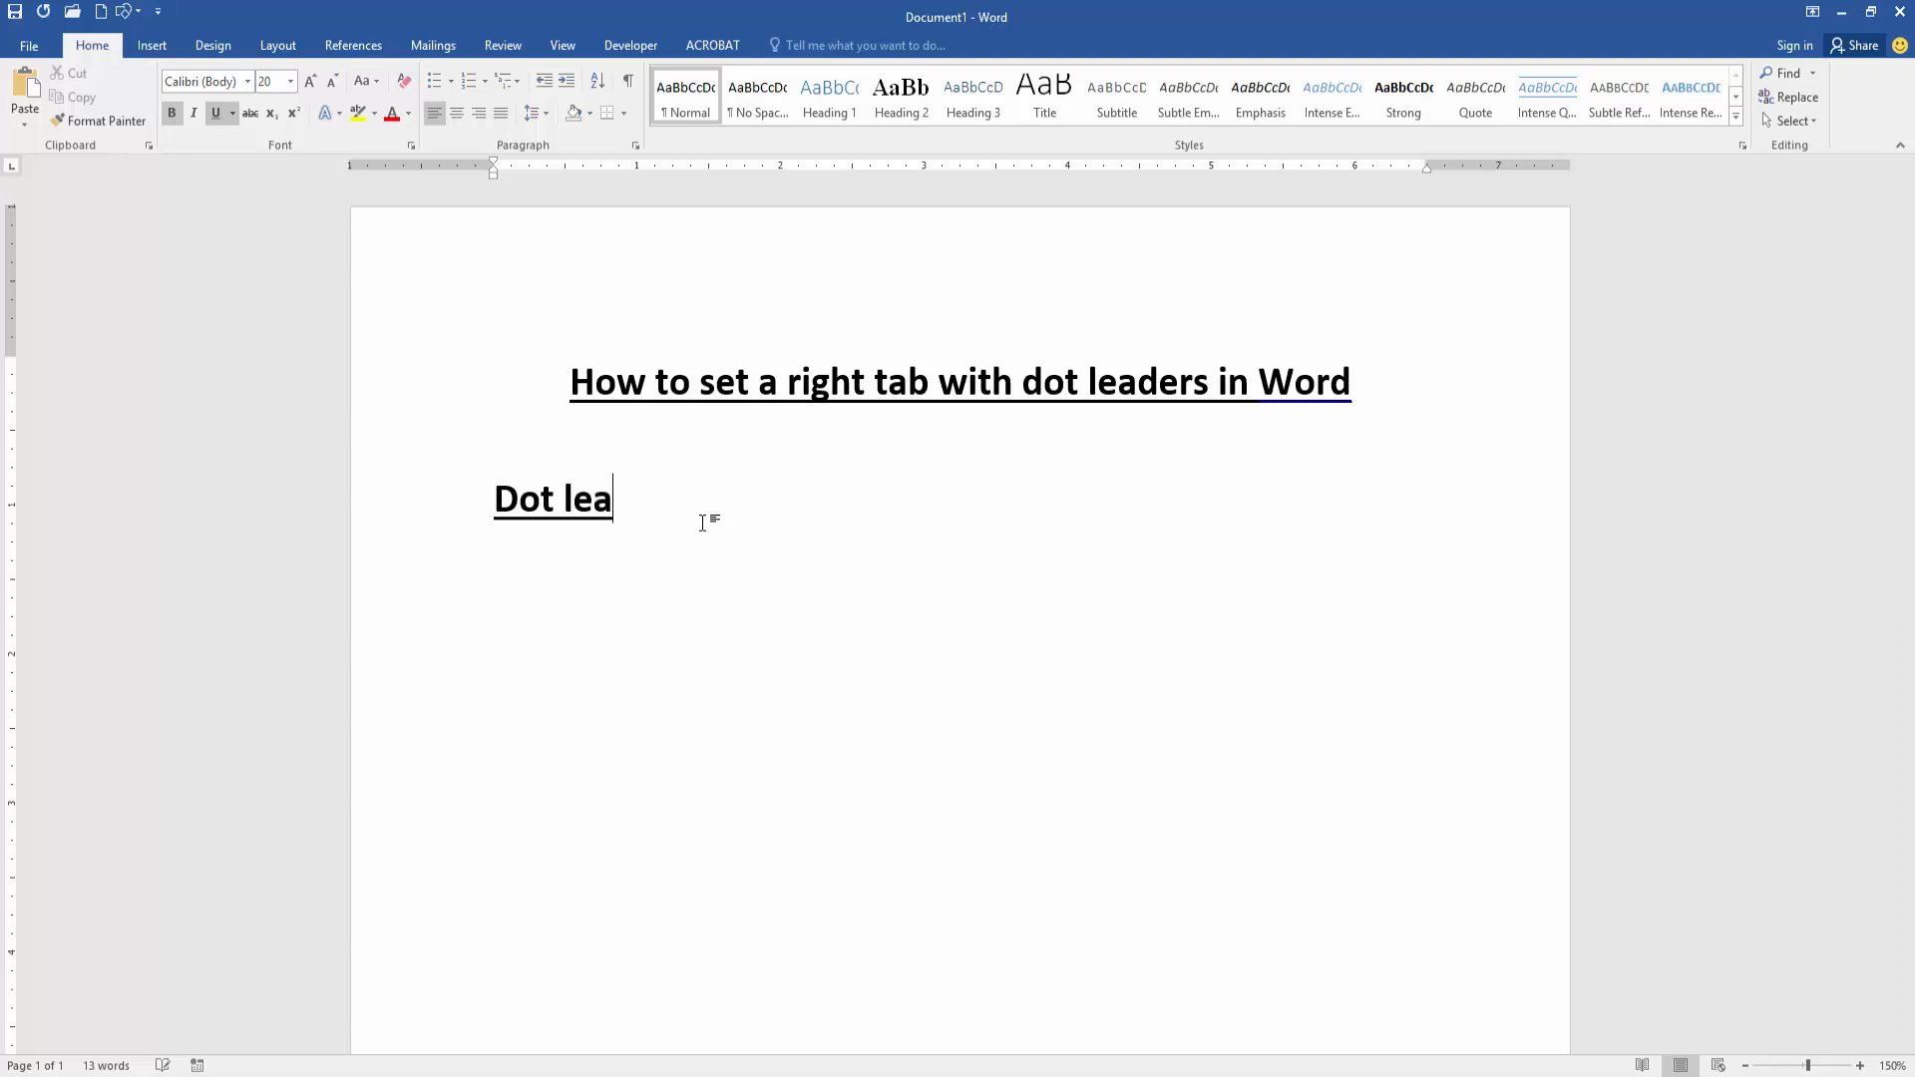
{"action": "type", "text": "der"}
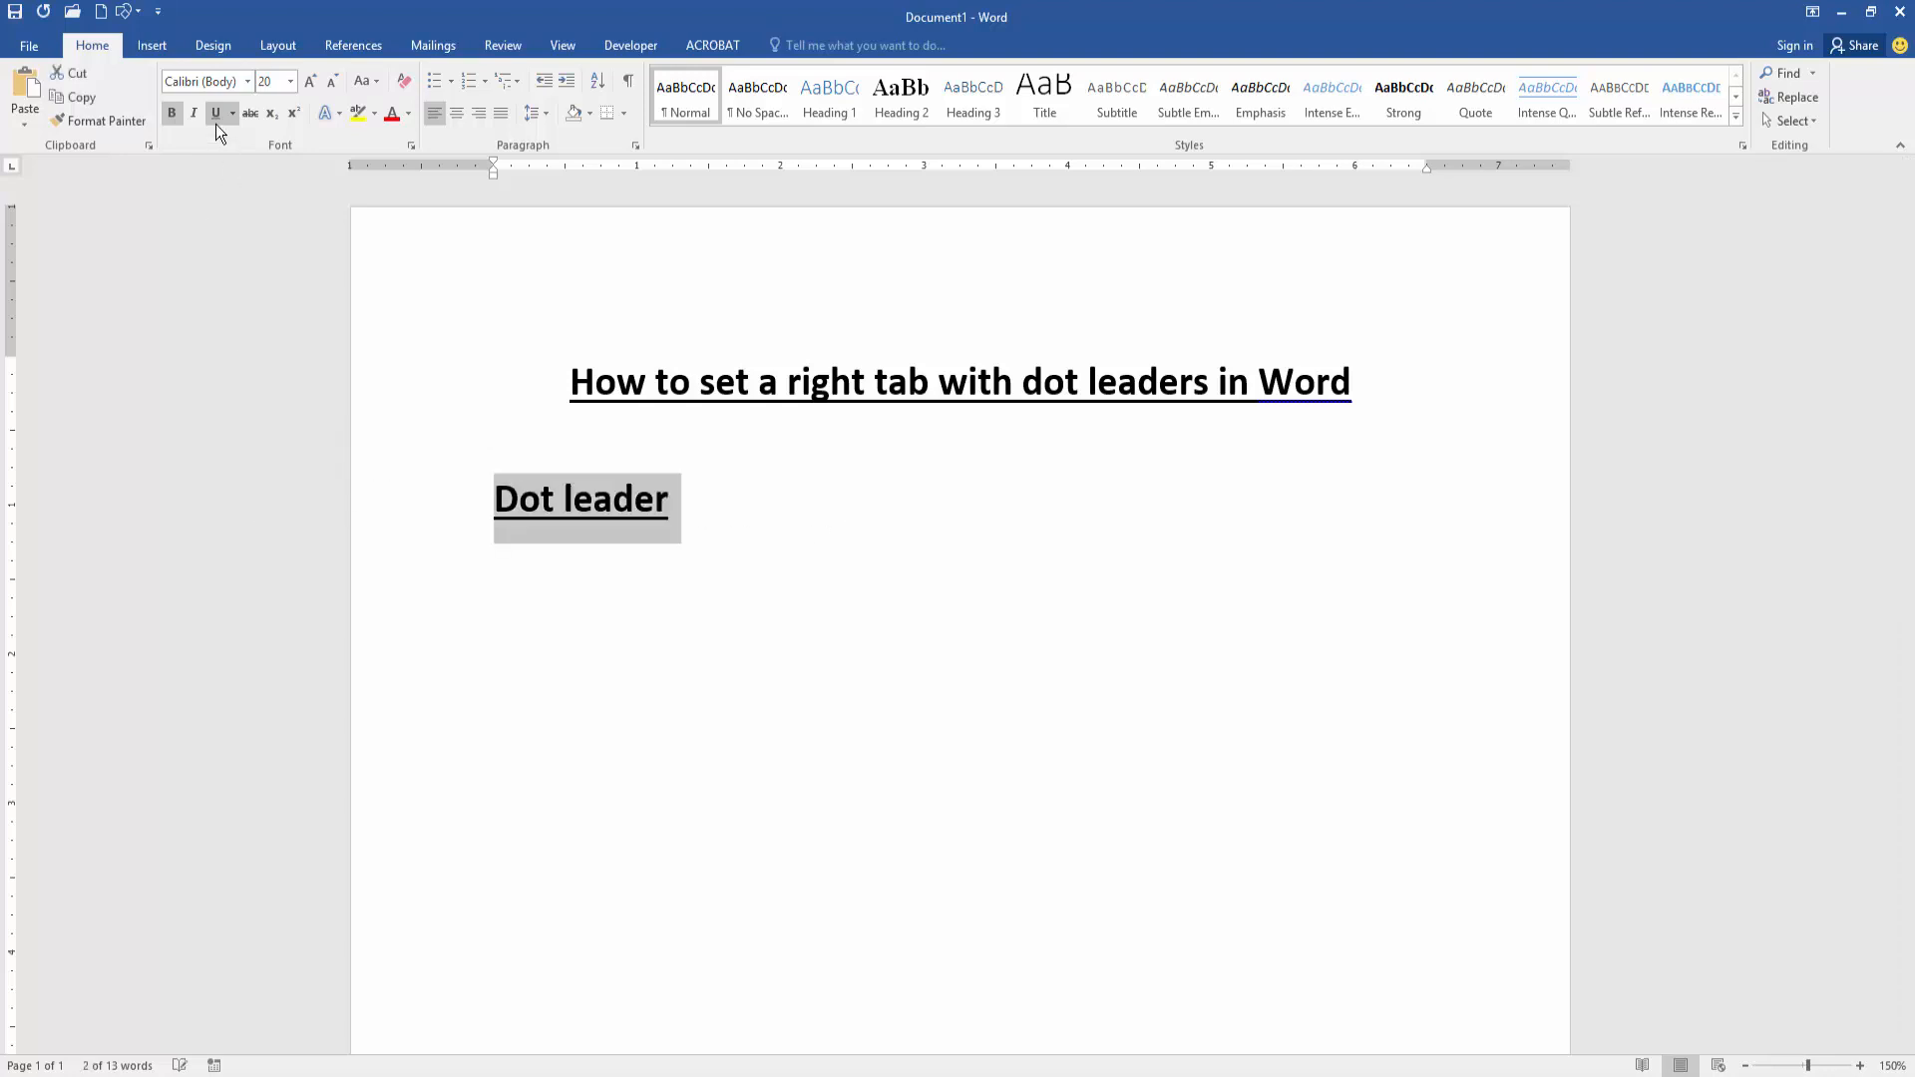
{"action": "left_click", "coordinate": [215, 113]}
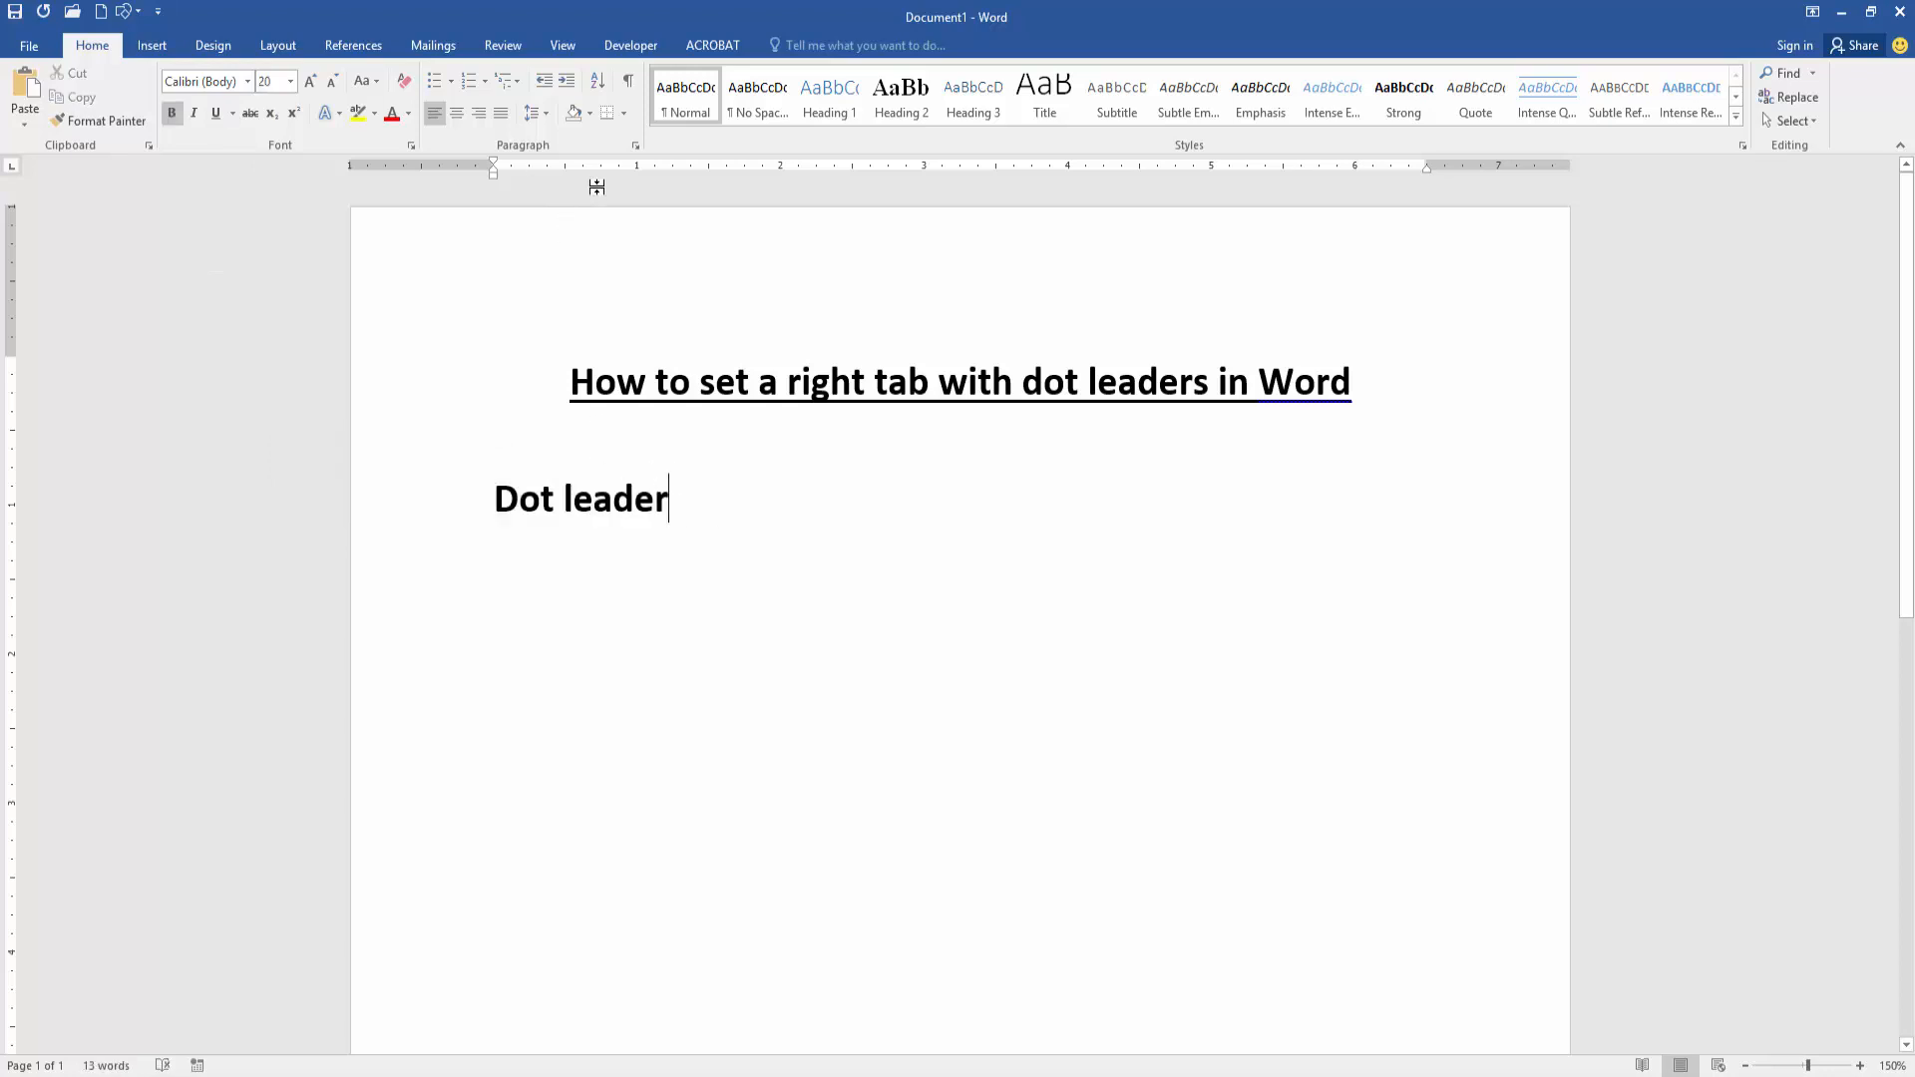
- Add a right-aligned tab stop at 6 inches with a dotted leader
{"action": "left_click", "coordinate": [634, 144]}
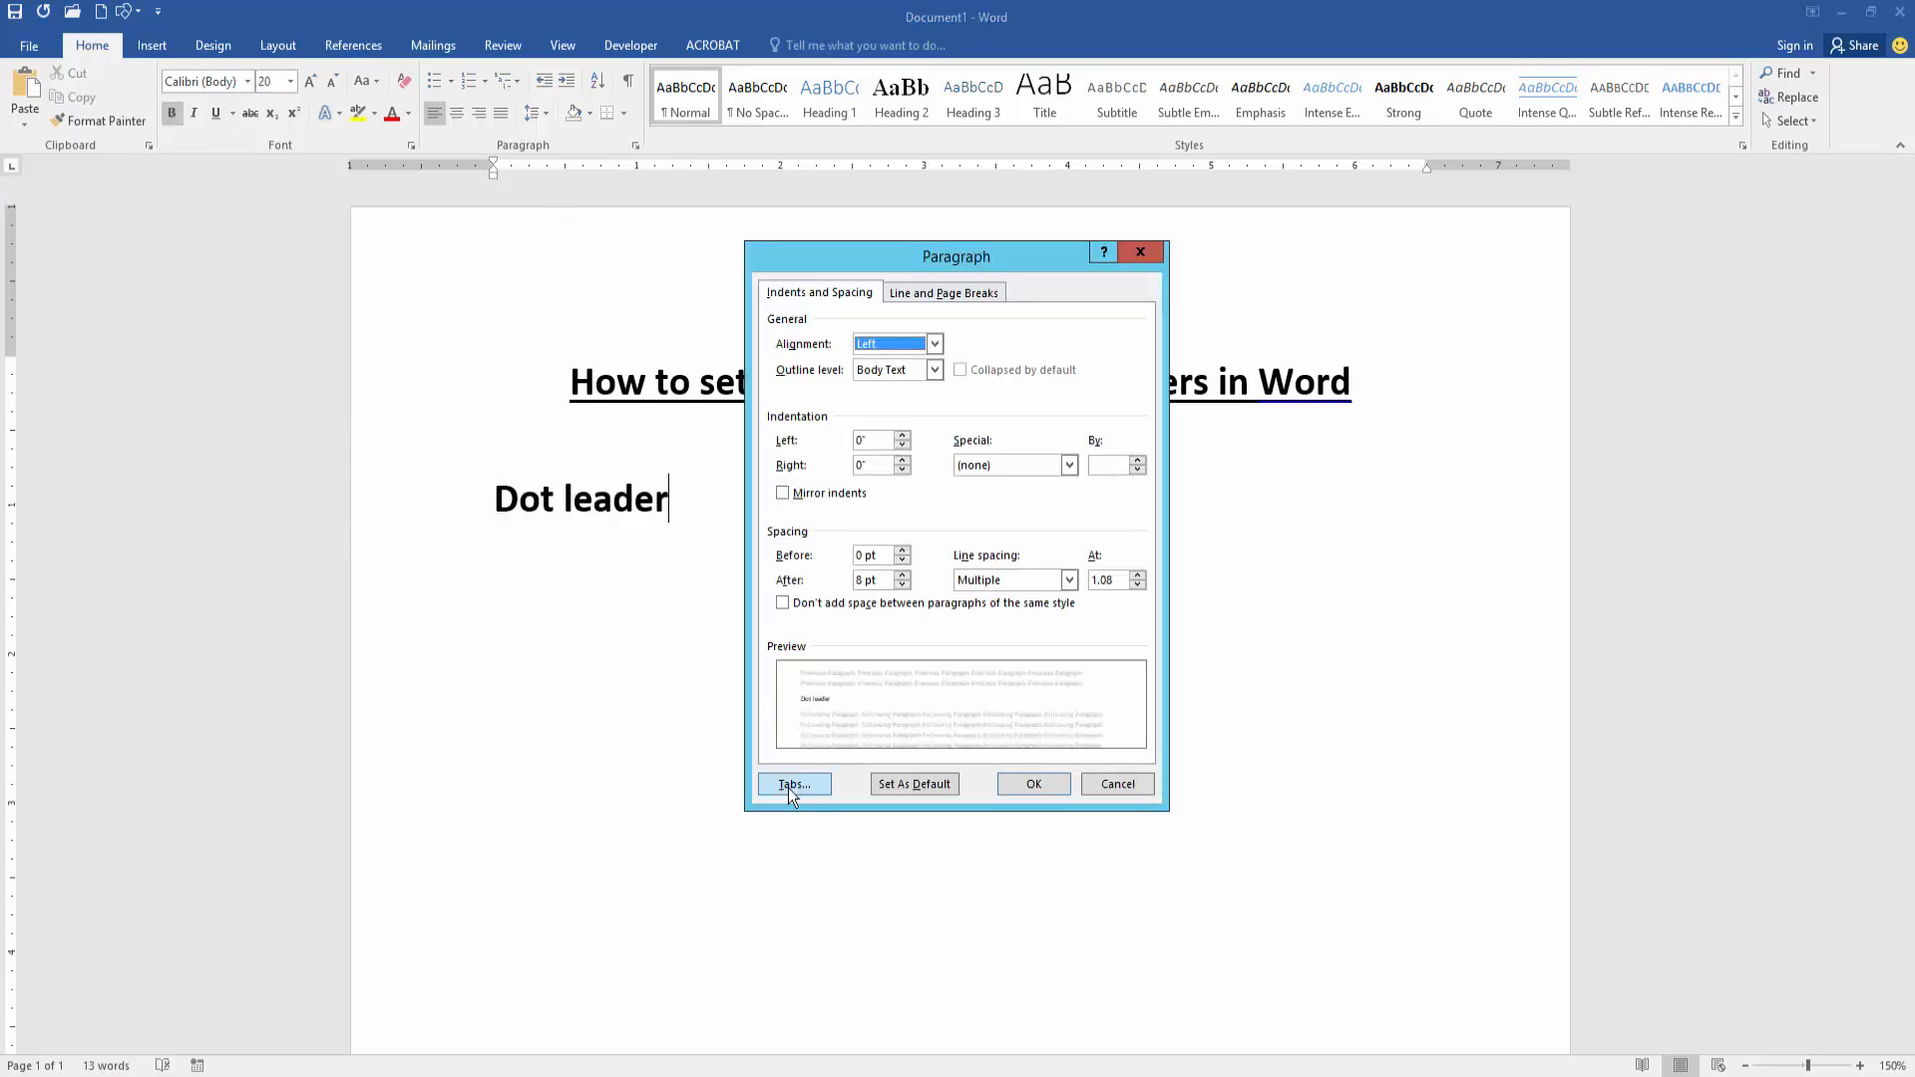
{"action": "left_click", "coordinate": [791, 784]}
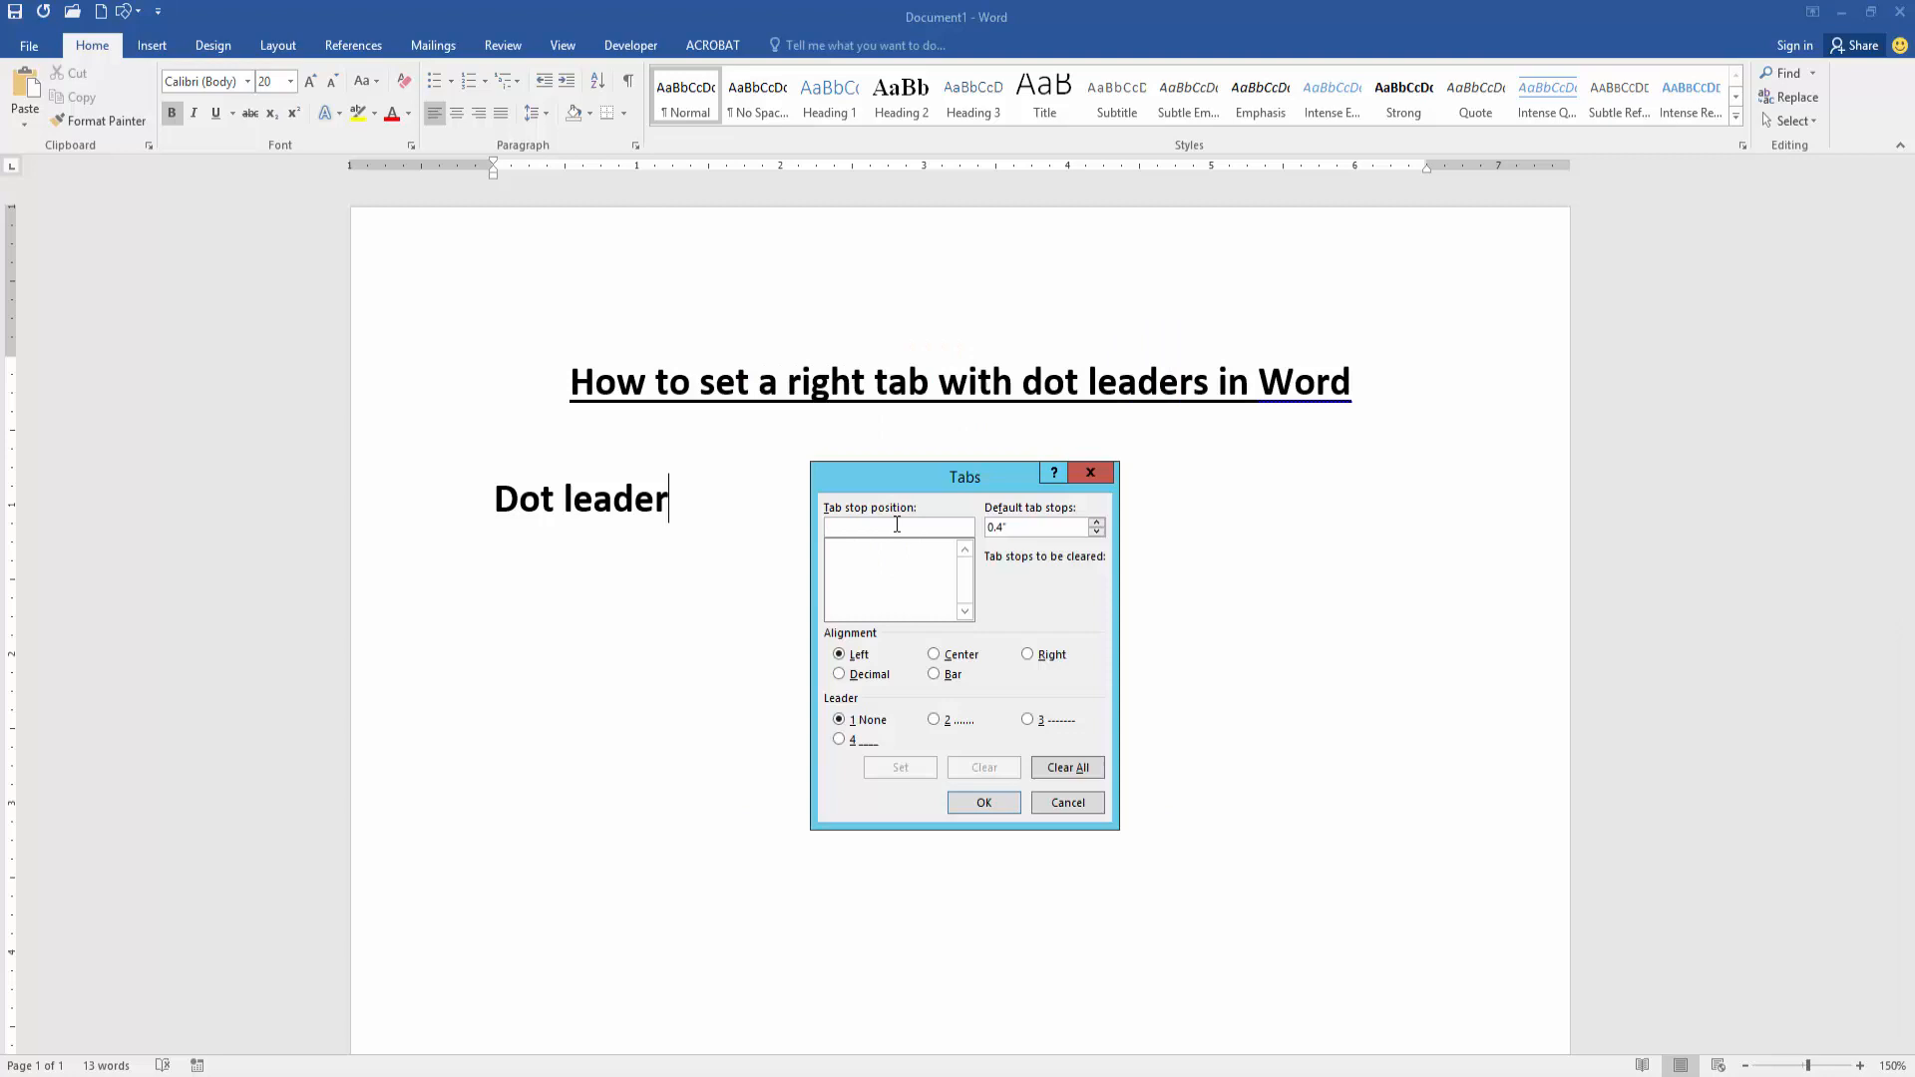
{"action": "type", "text": "6"}
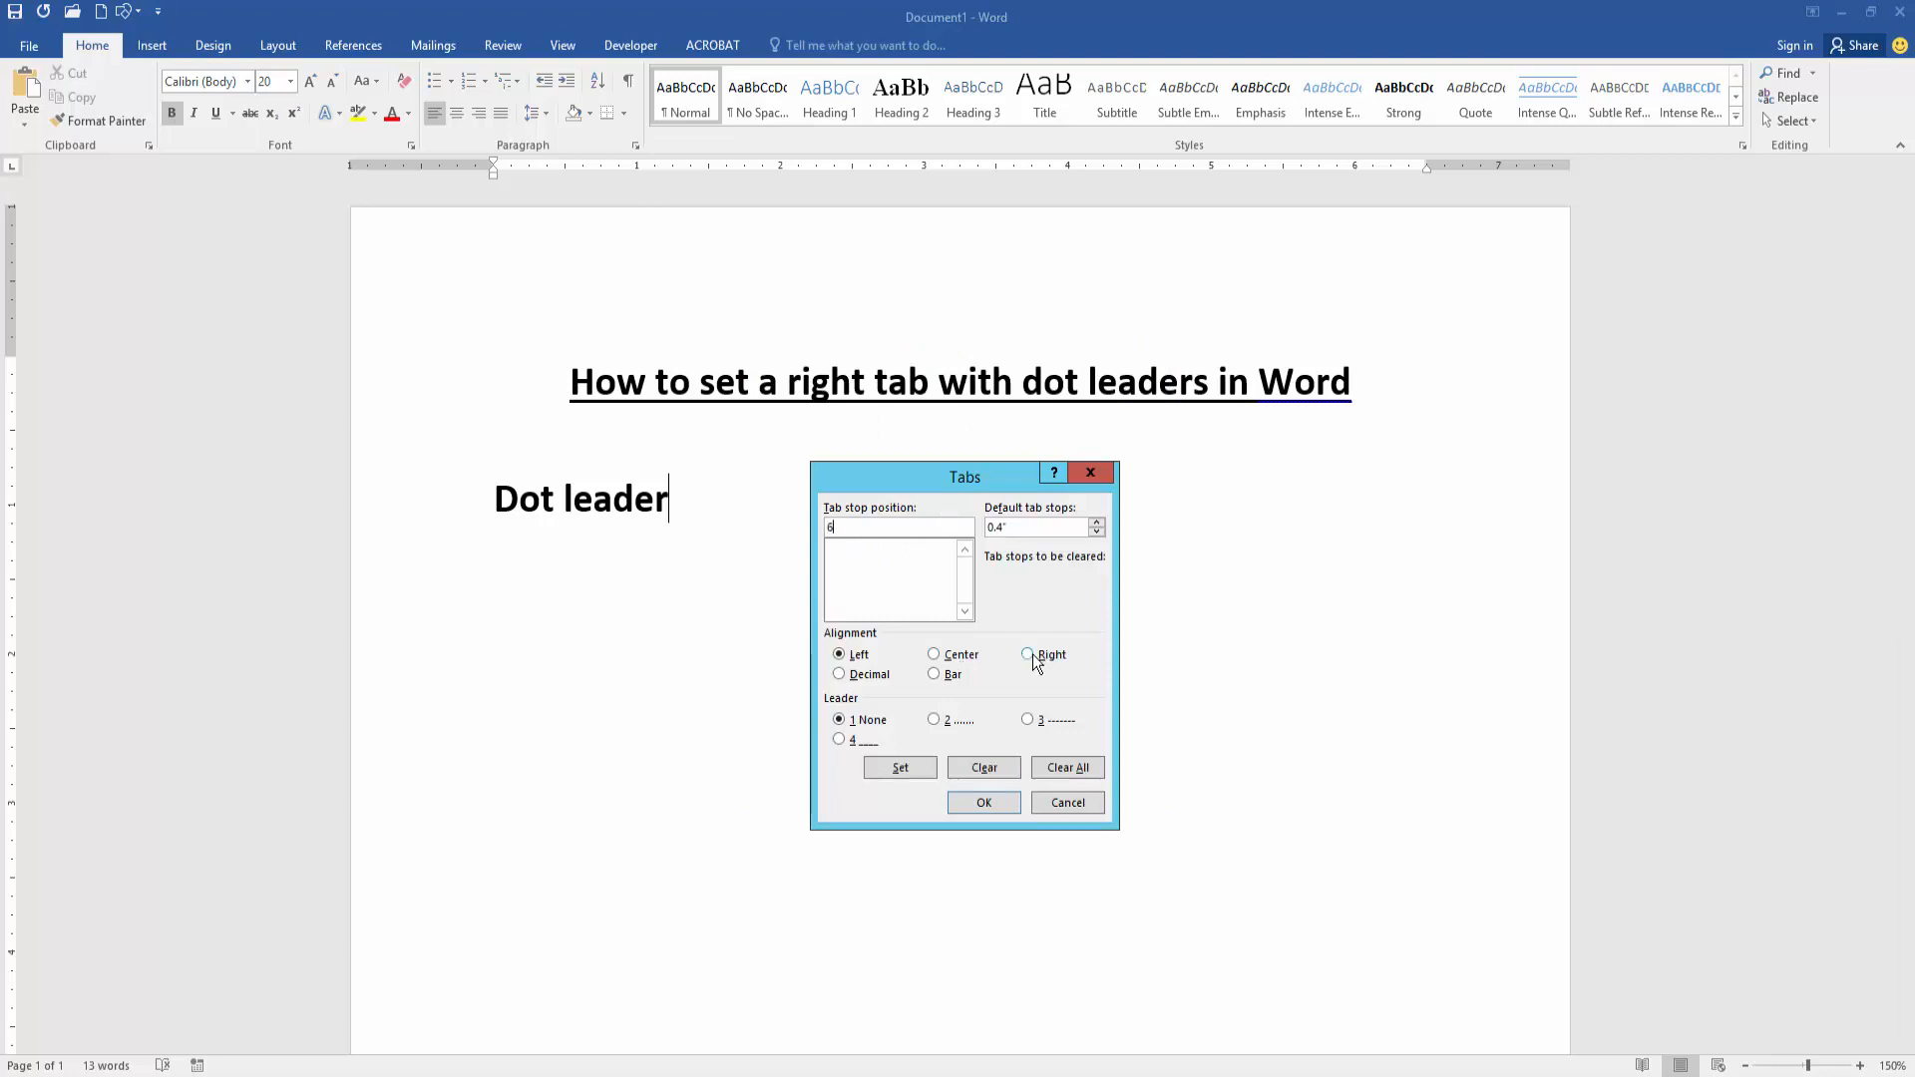
{"action": "left_click", "coordinate": [1027, 653]}
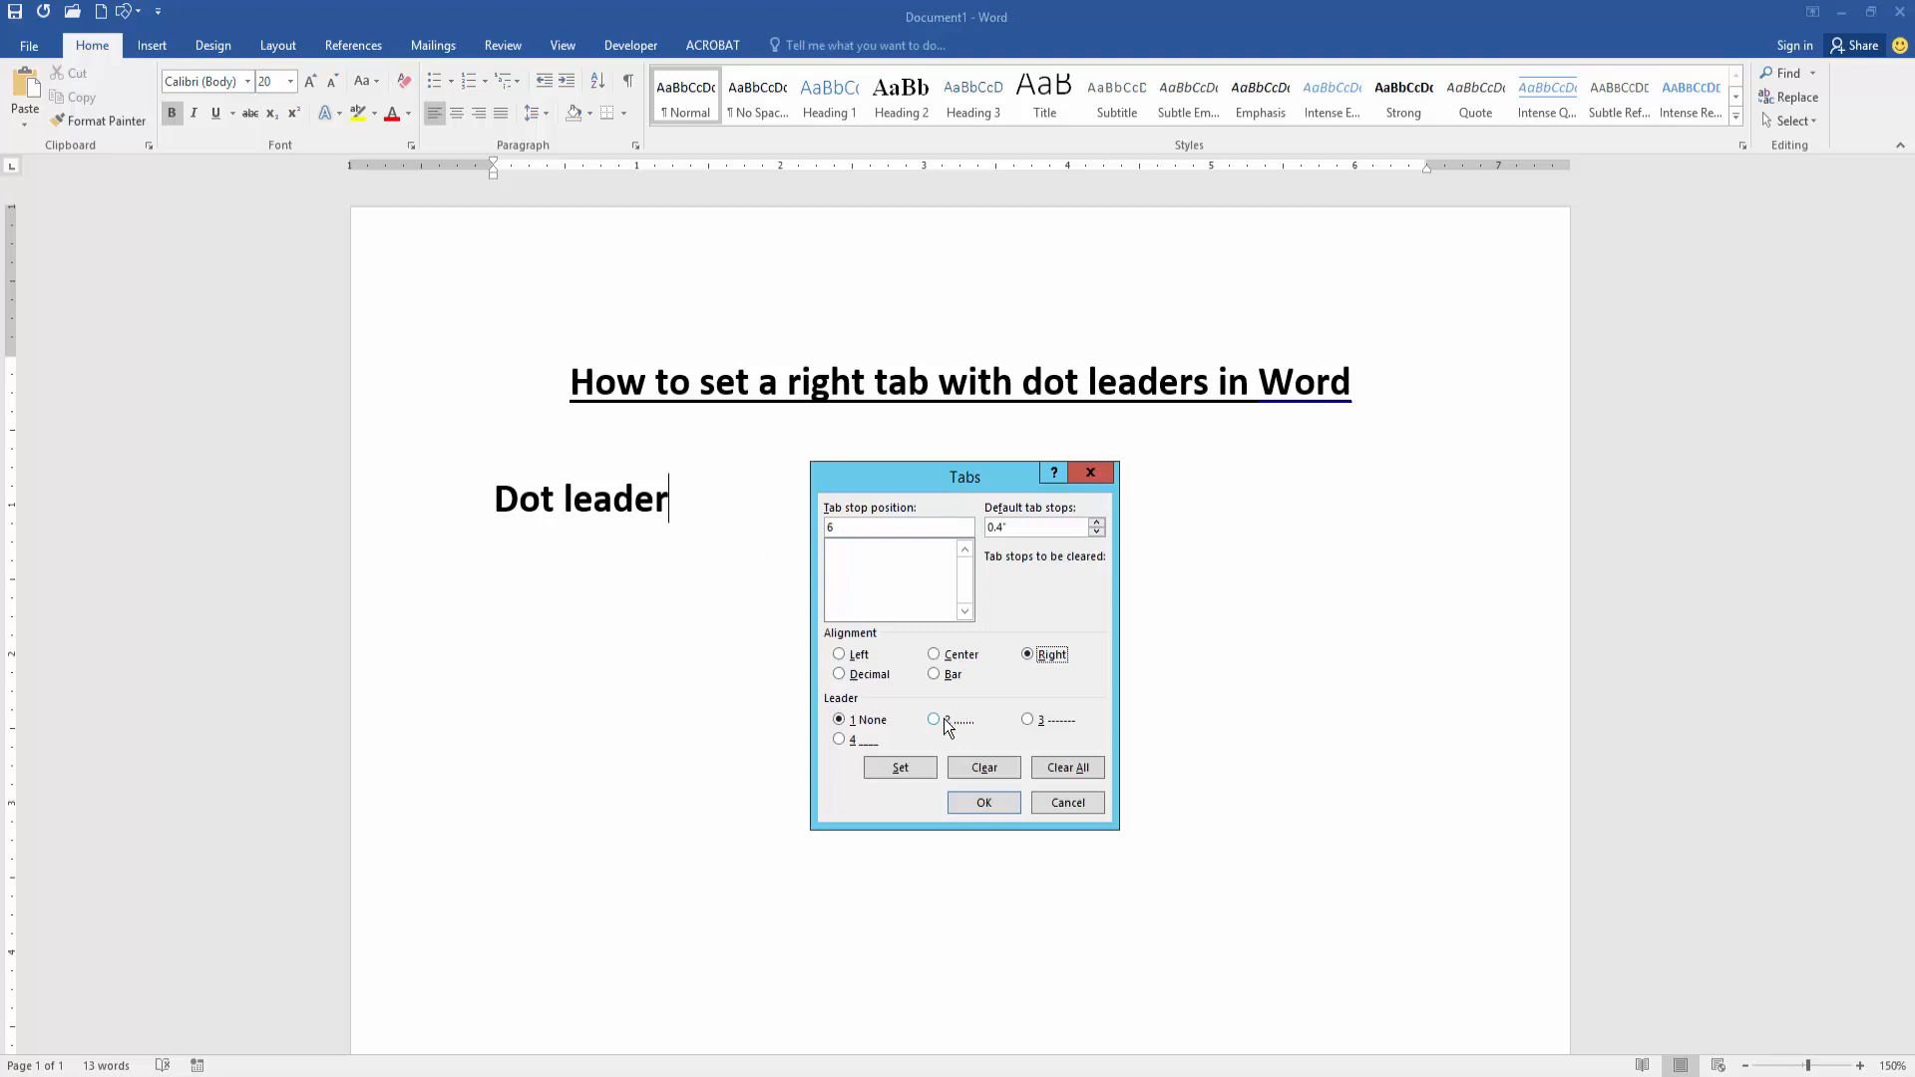
{"action": "left_click", "coordinate": [982, 802]}
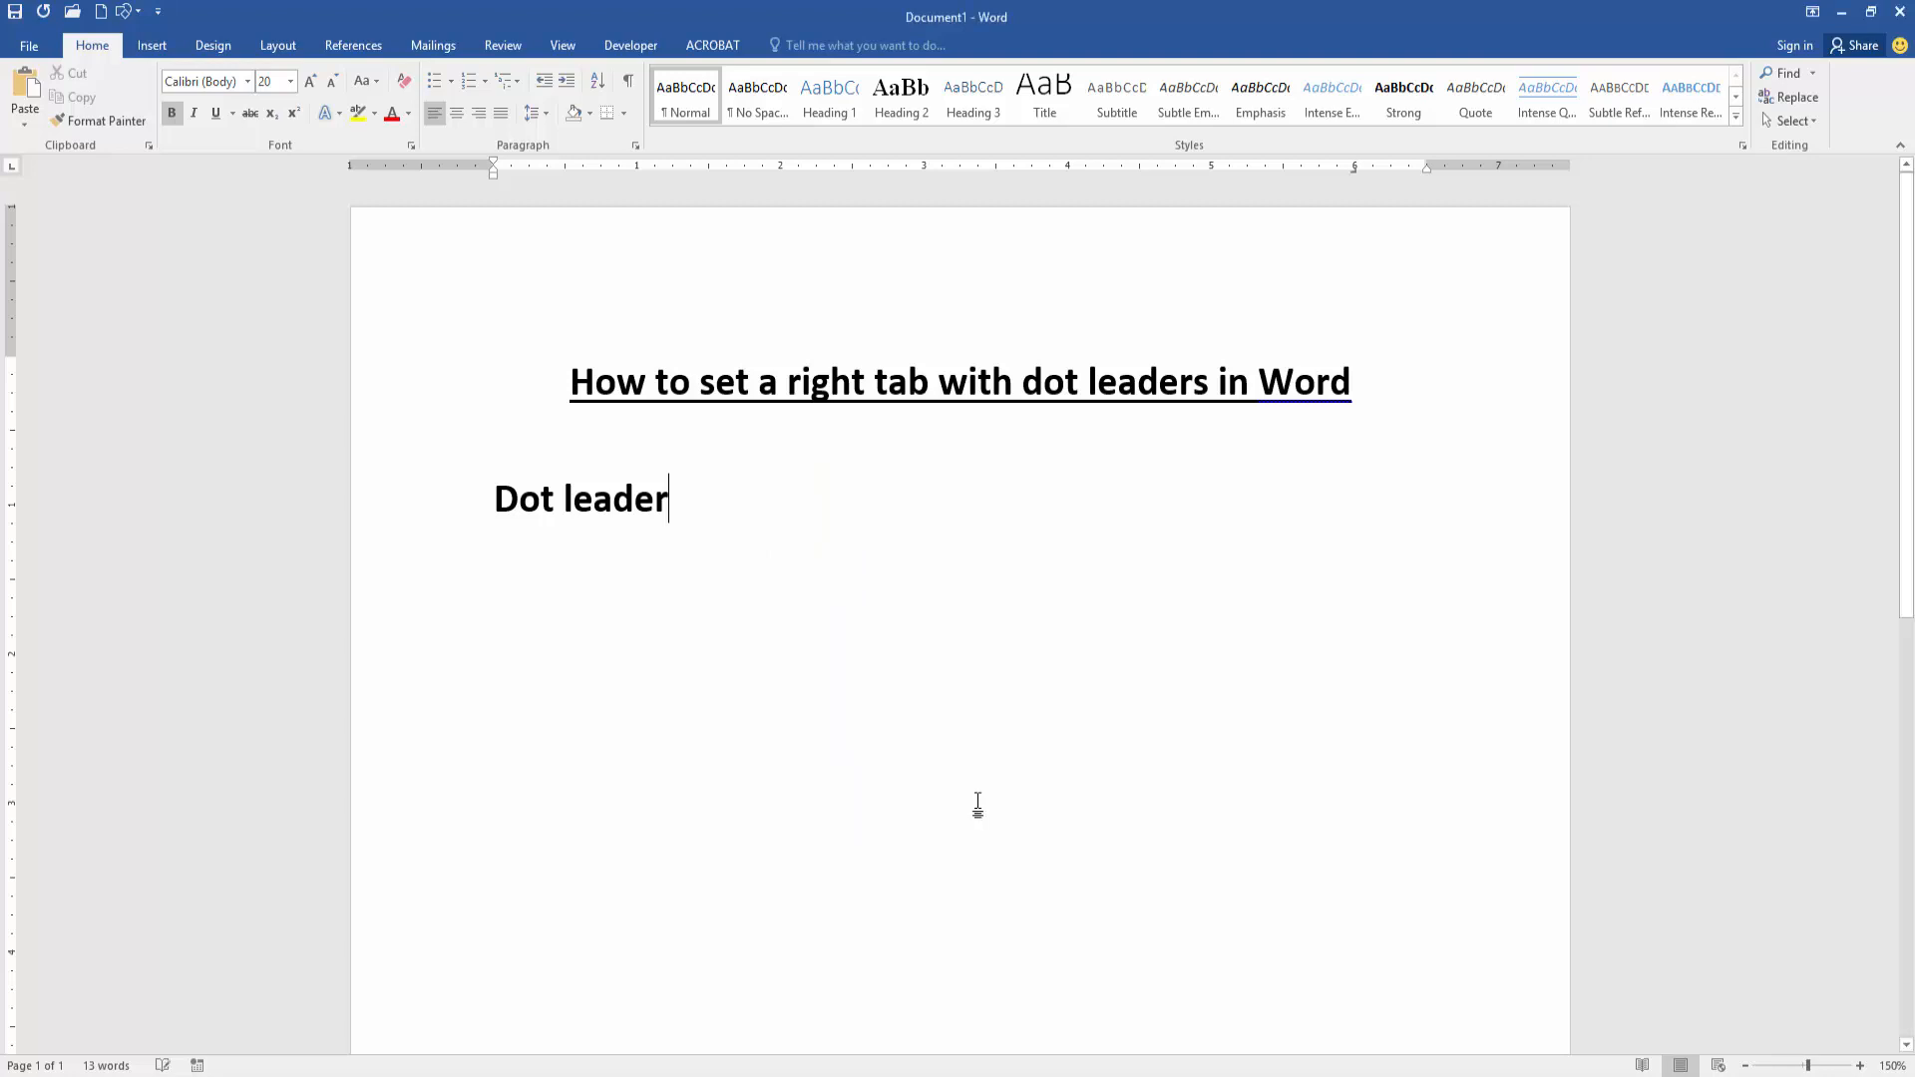
- Tab to the dotted leader, type 'ghfghhghg' at the right, and start a new line
{"action": "key", "text": "tab"}
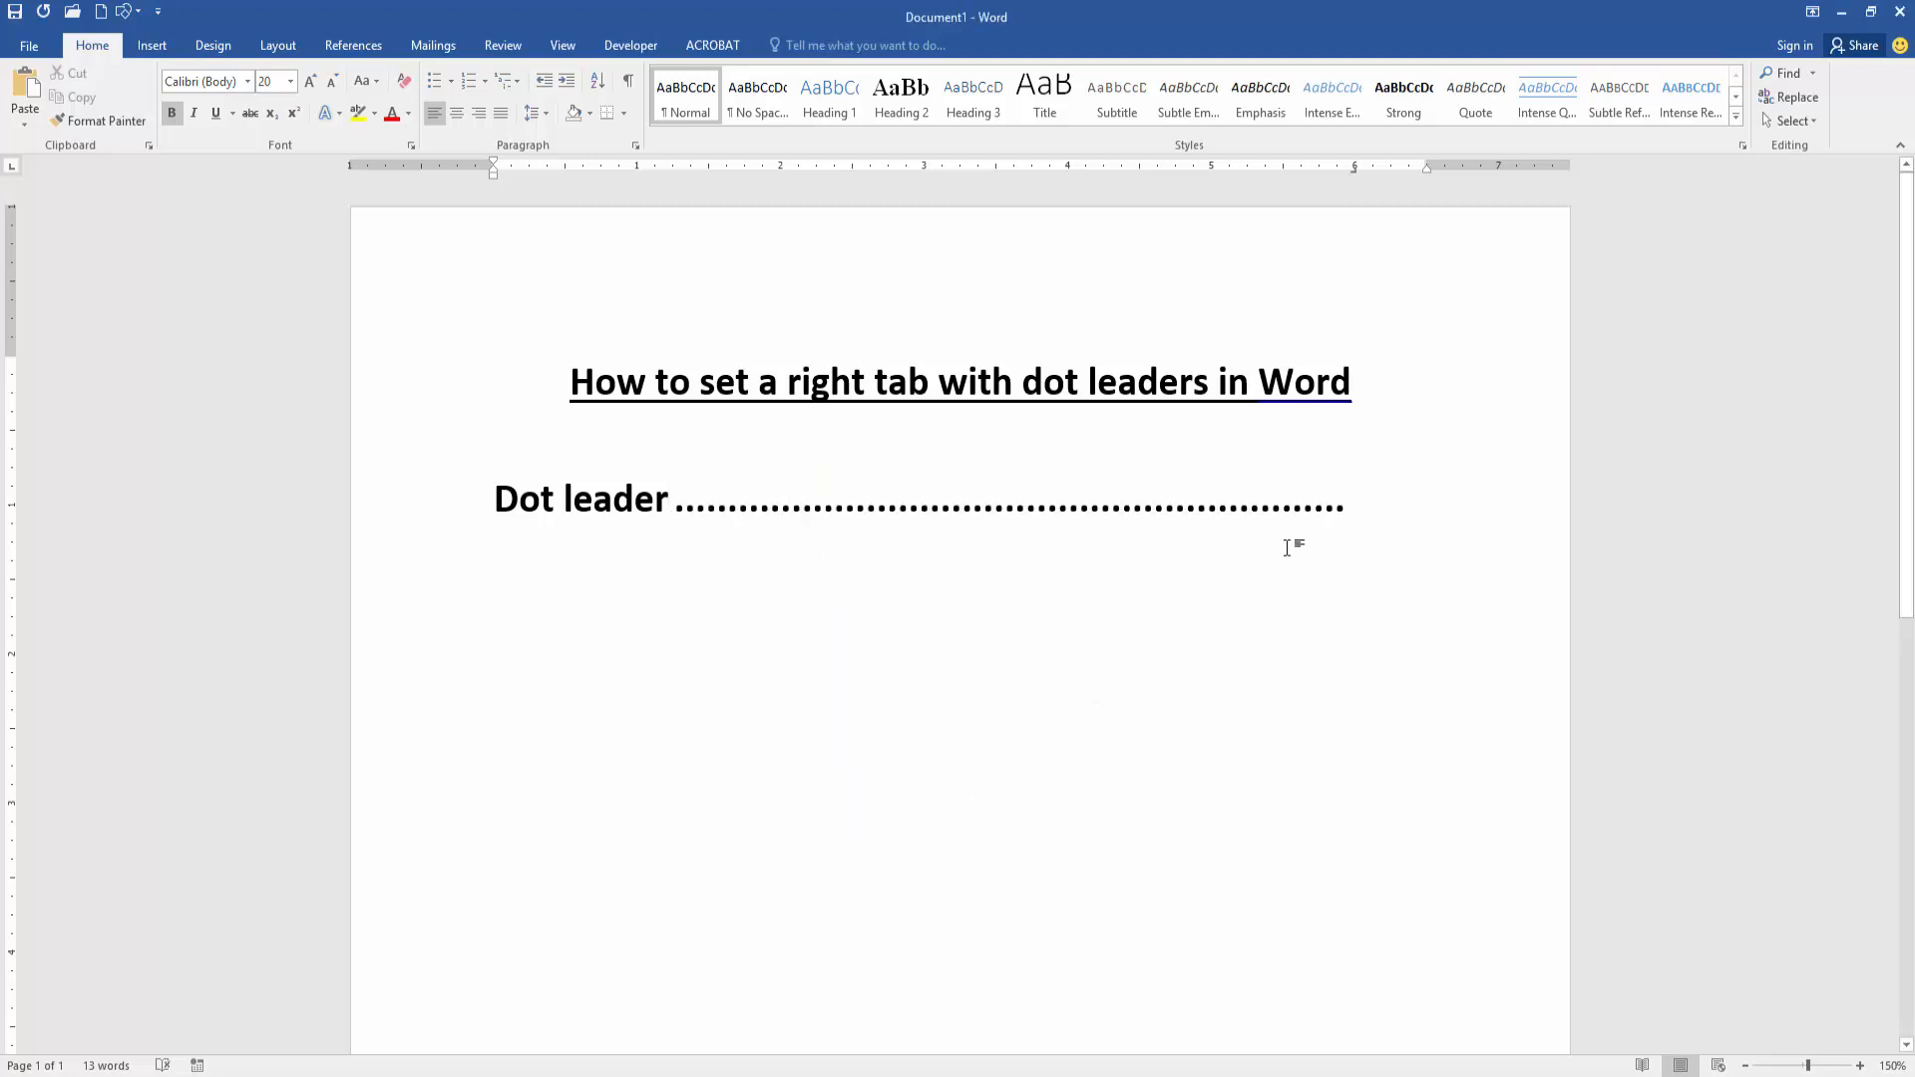
{"action": "mouse_move", "coordinate": [1299, 531]}
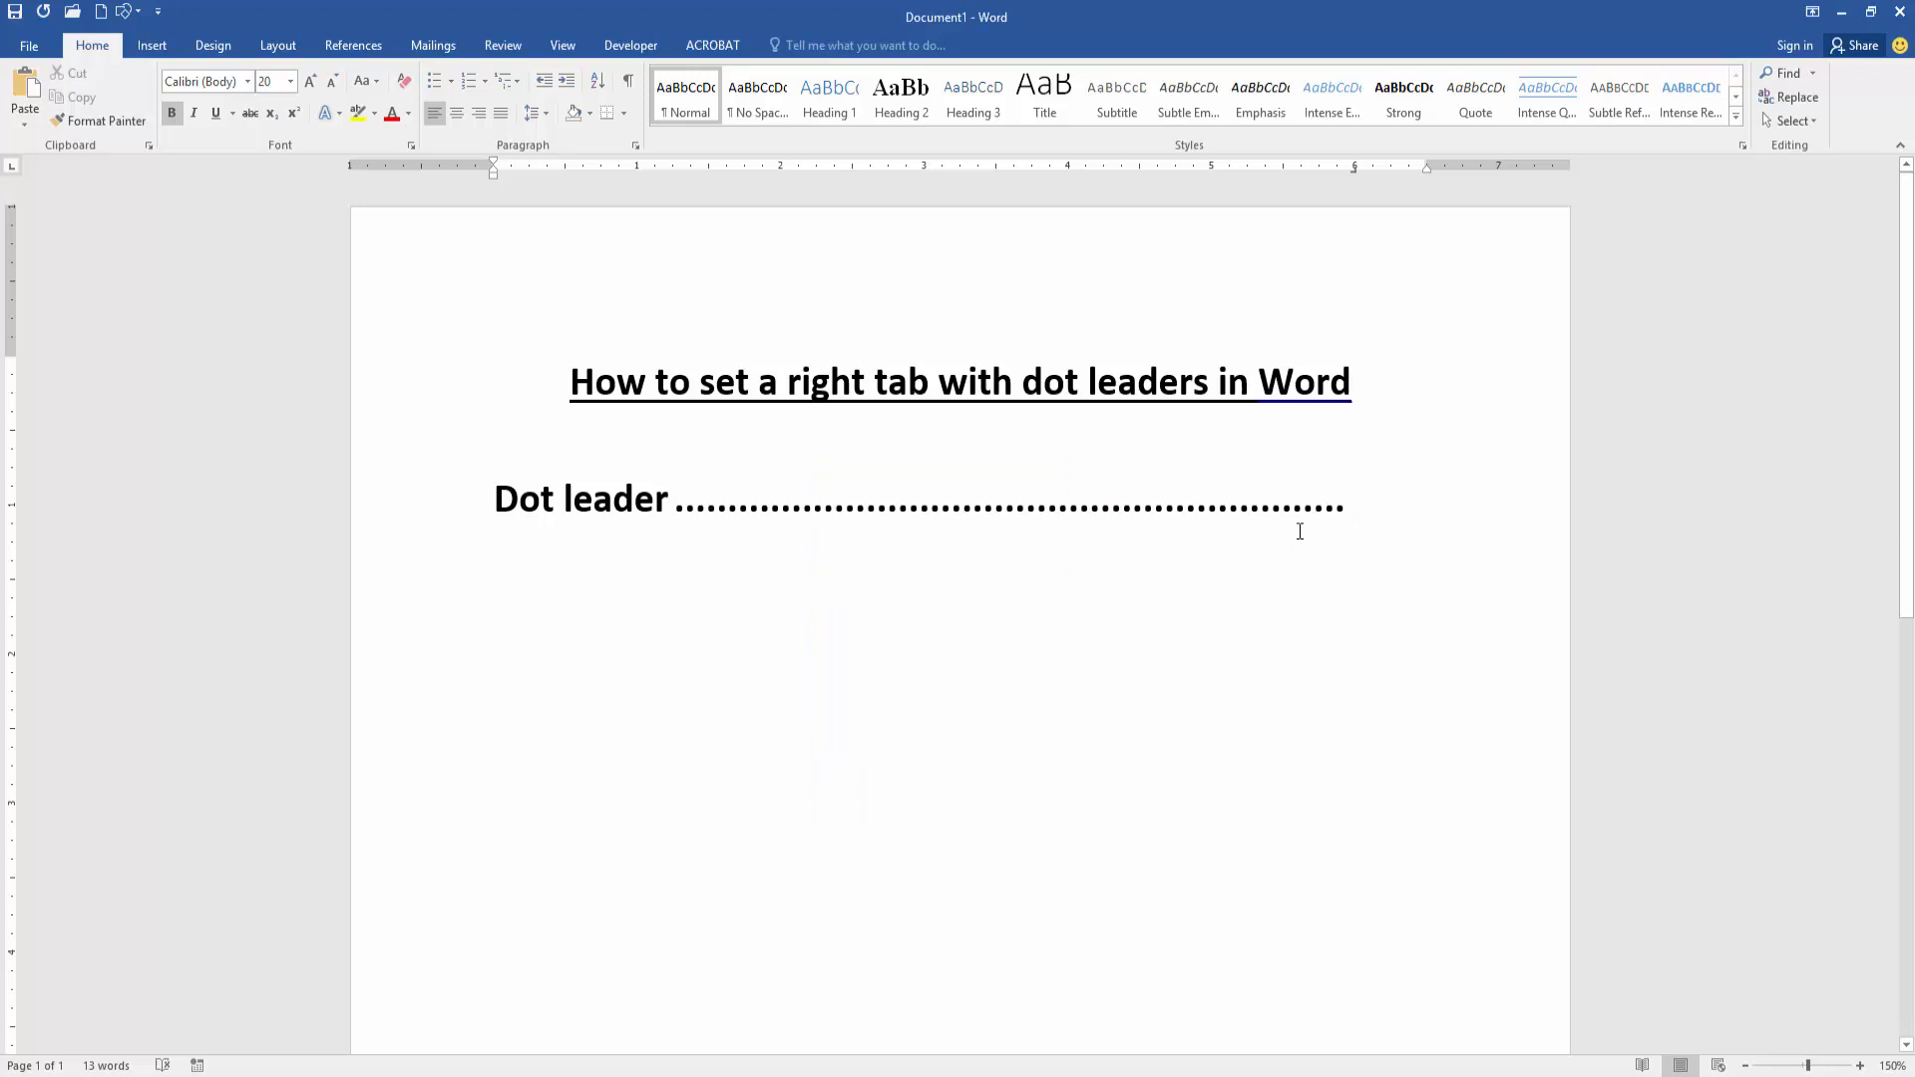
{"action": "type", "text": "ghfghhghg"}
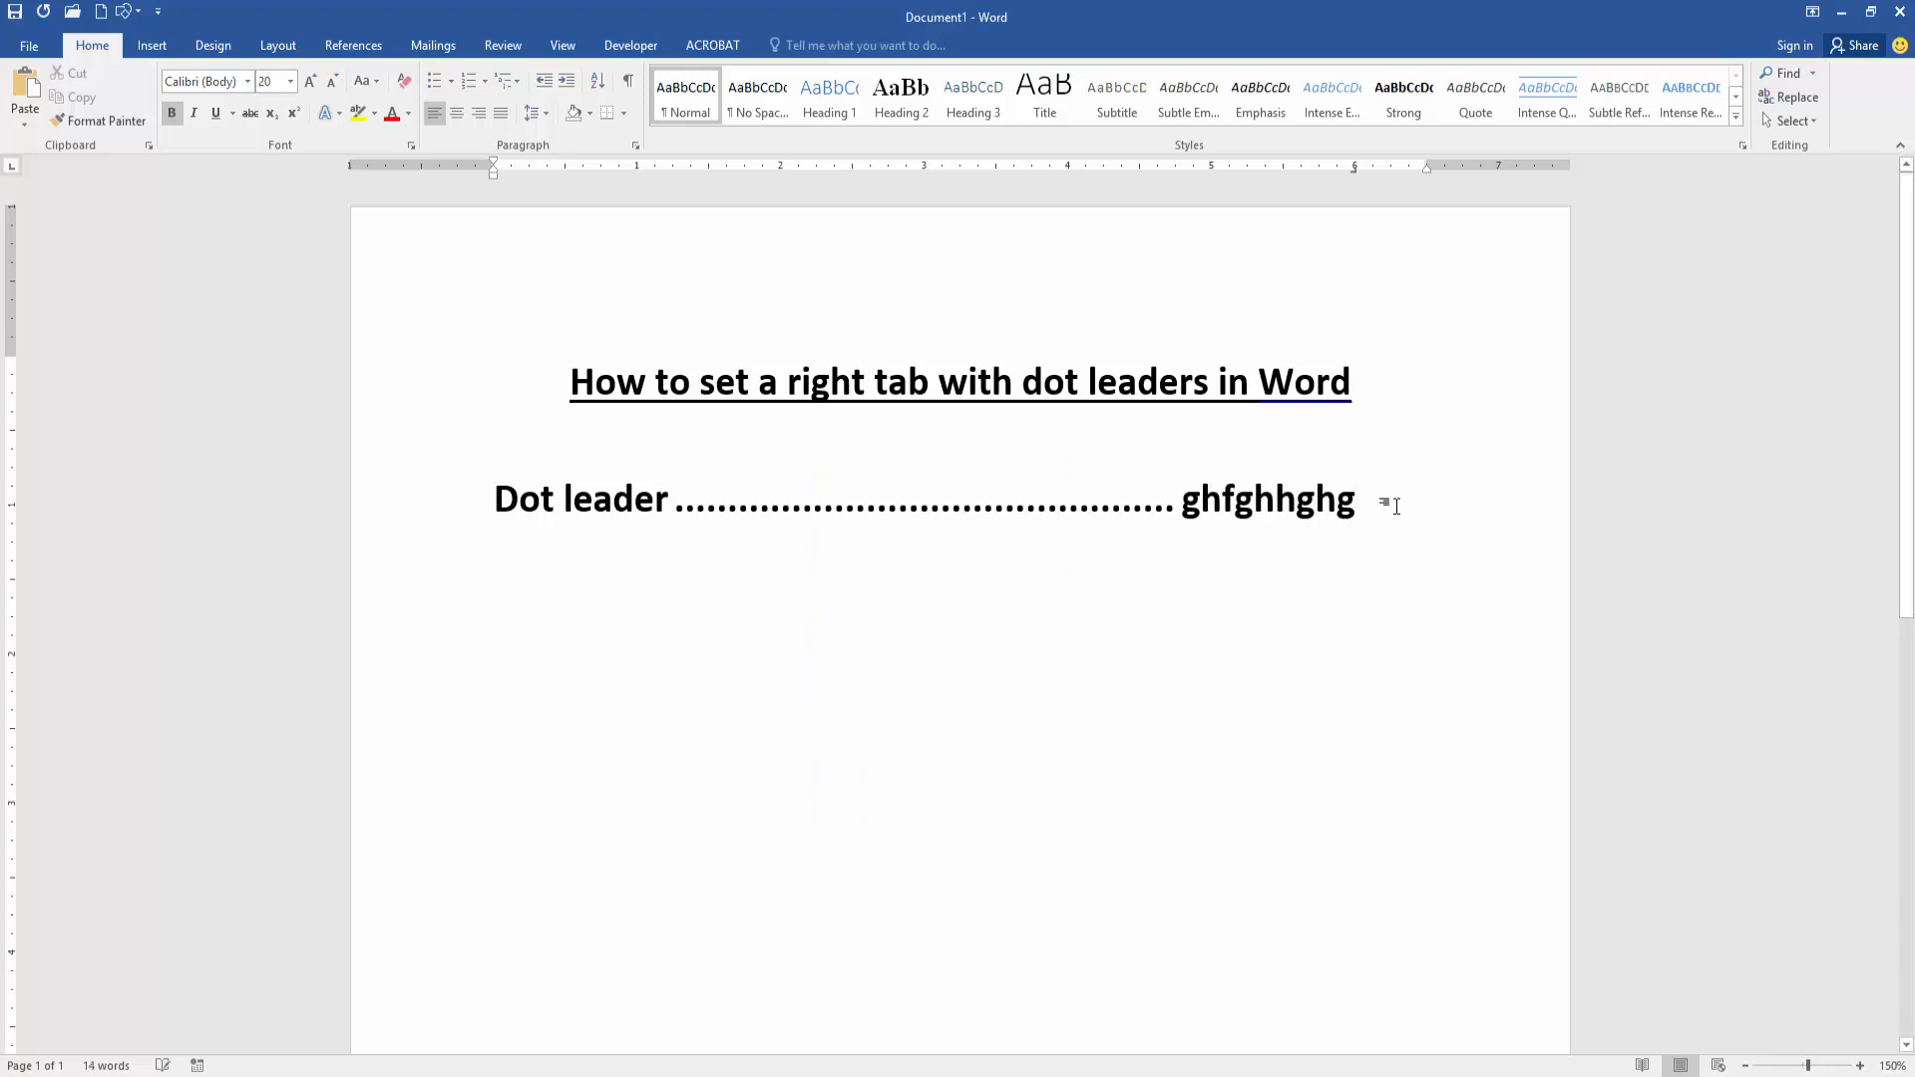
{"action": "key", "text": "enter"}
{"action": "type", "text": "Dot"}
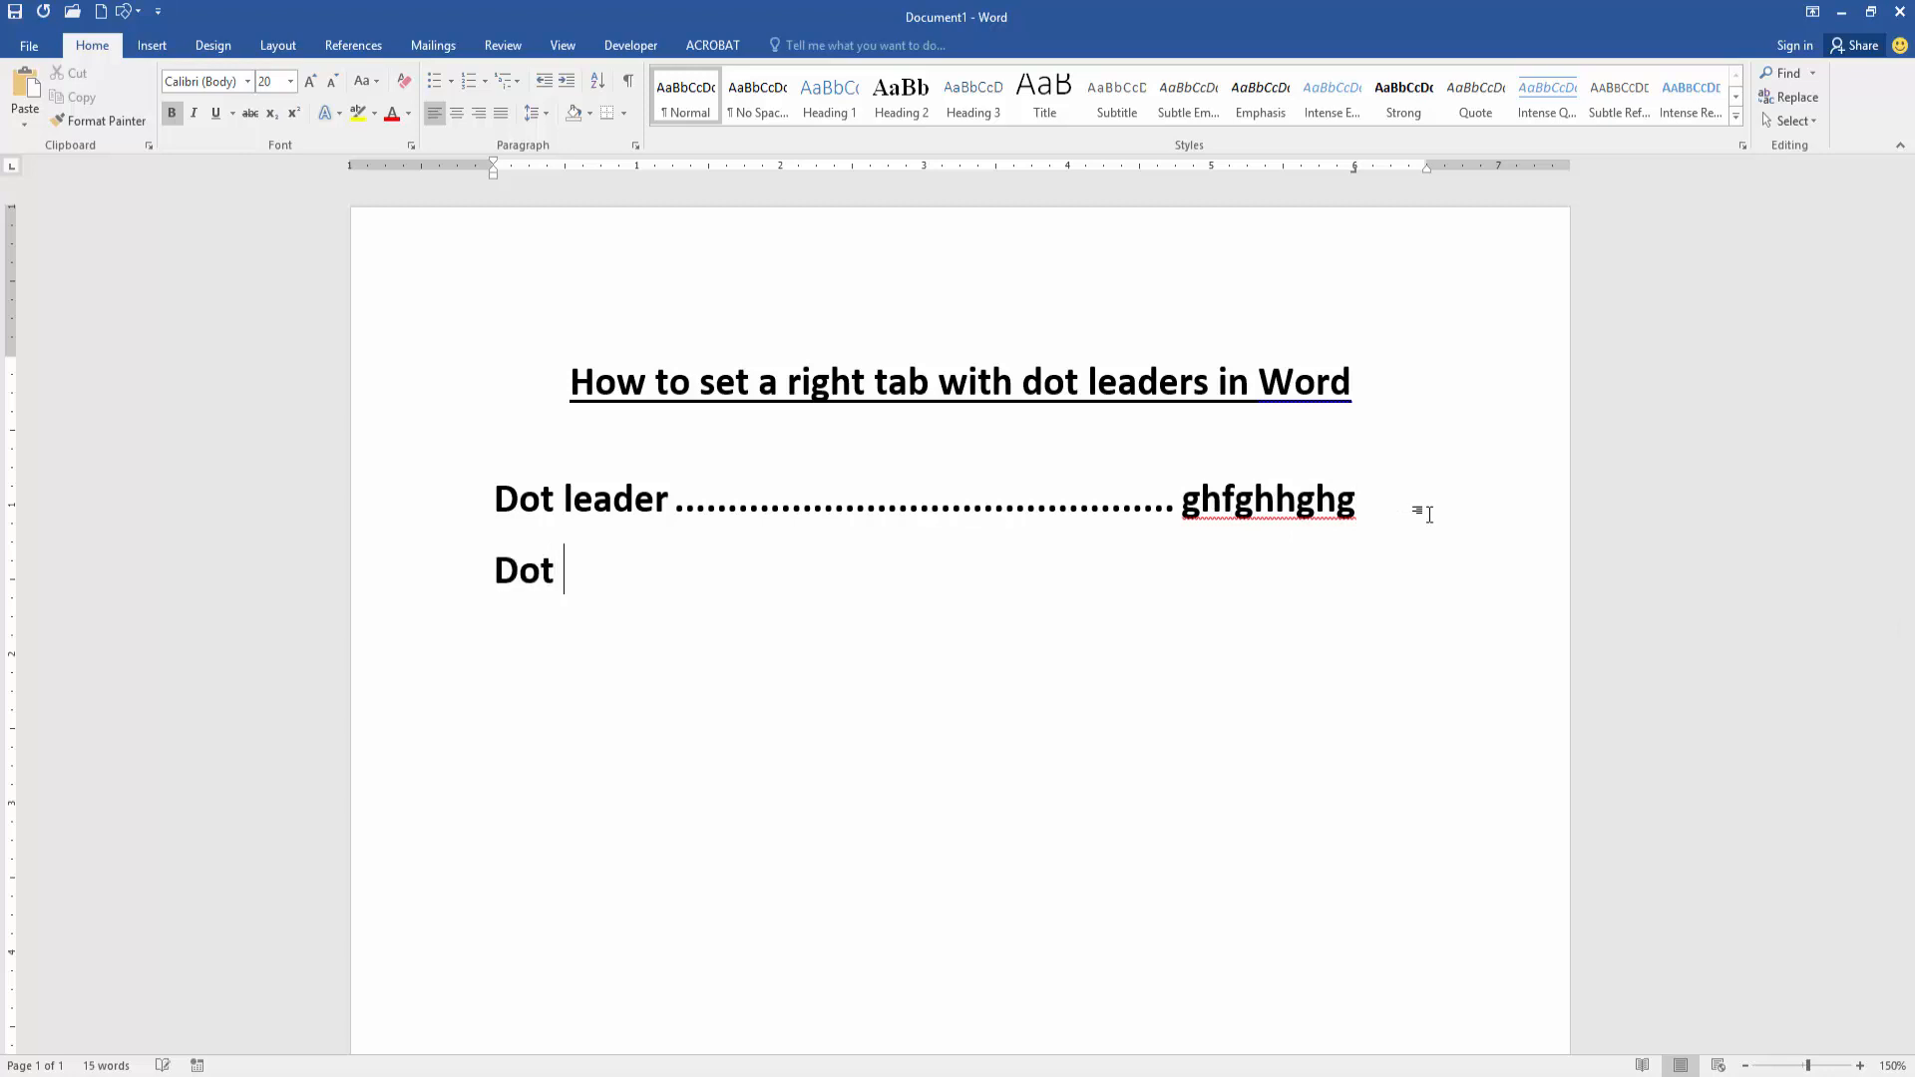
- Complete the line as 'Dot in this line' and tab so dots reach 6 inches
{"action": "type", "text": "in this"}
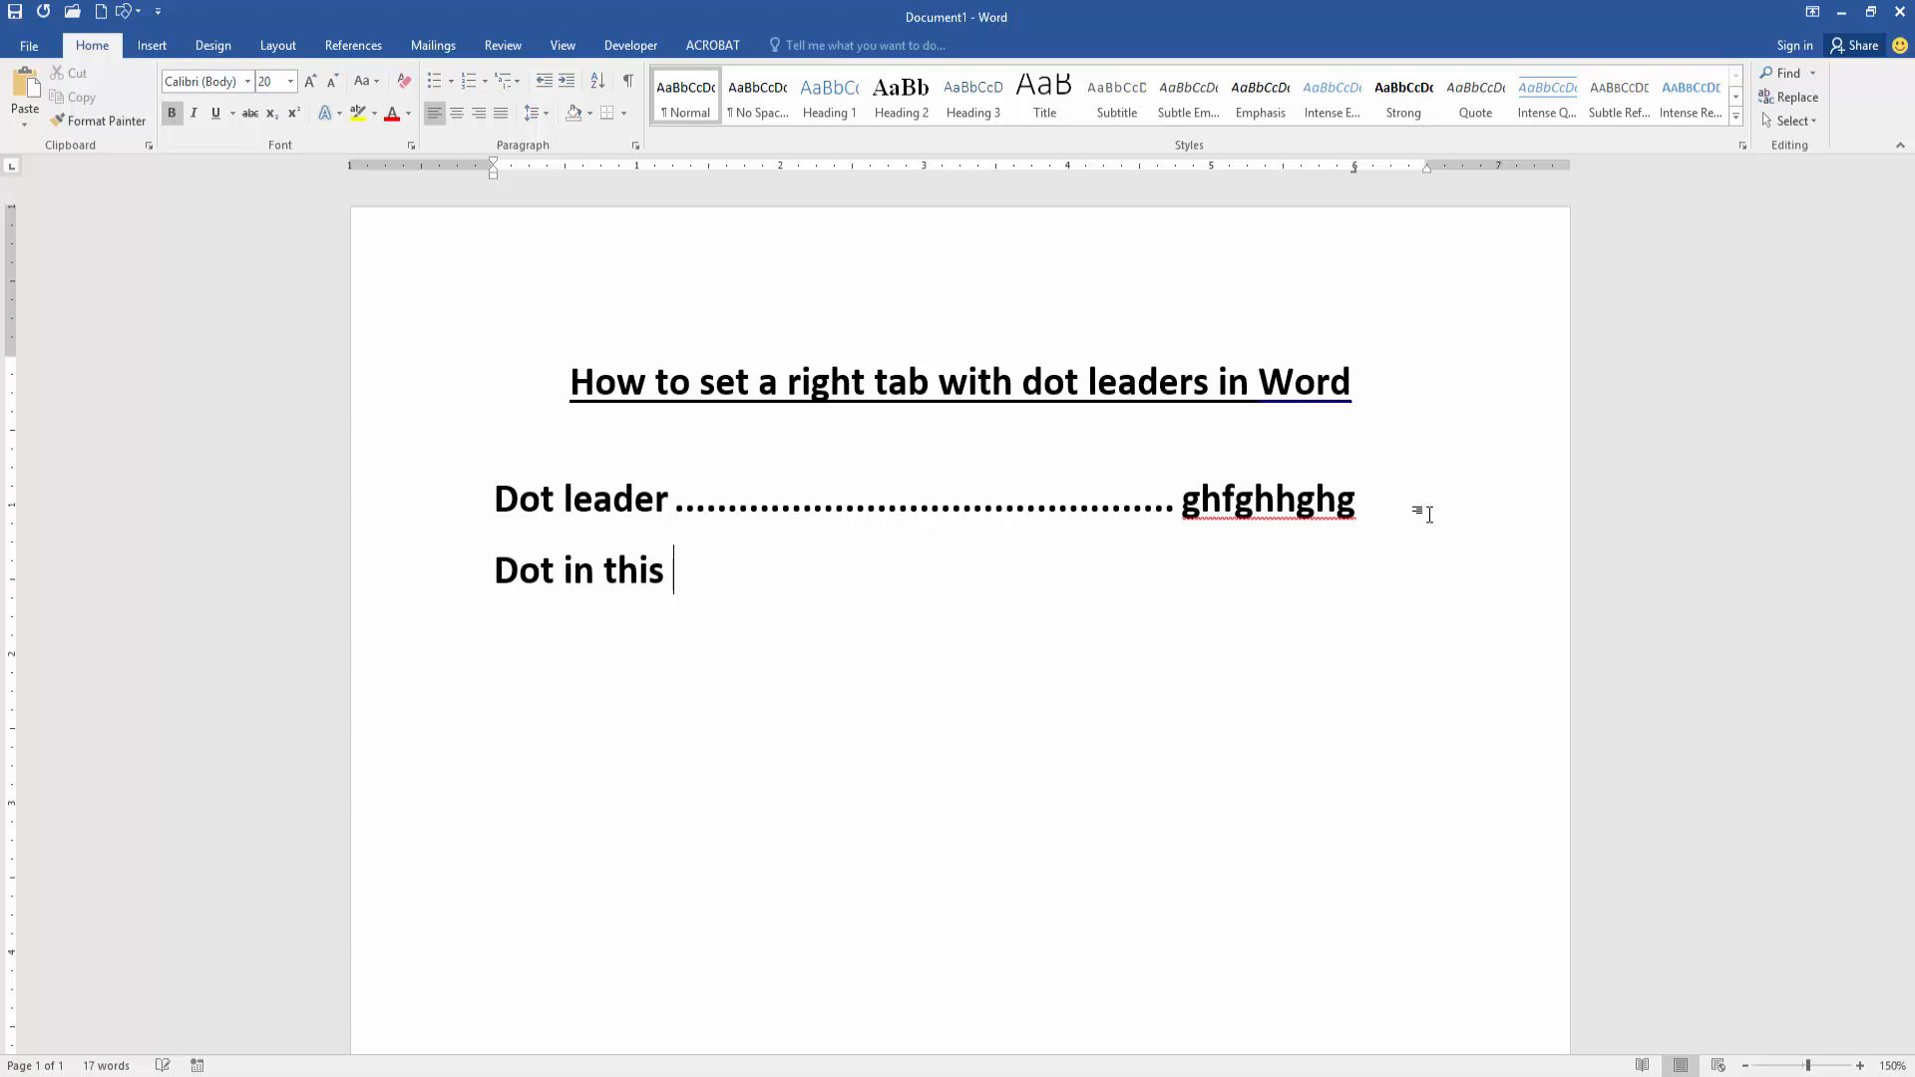
{"action": "type", "text": "line"}
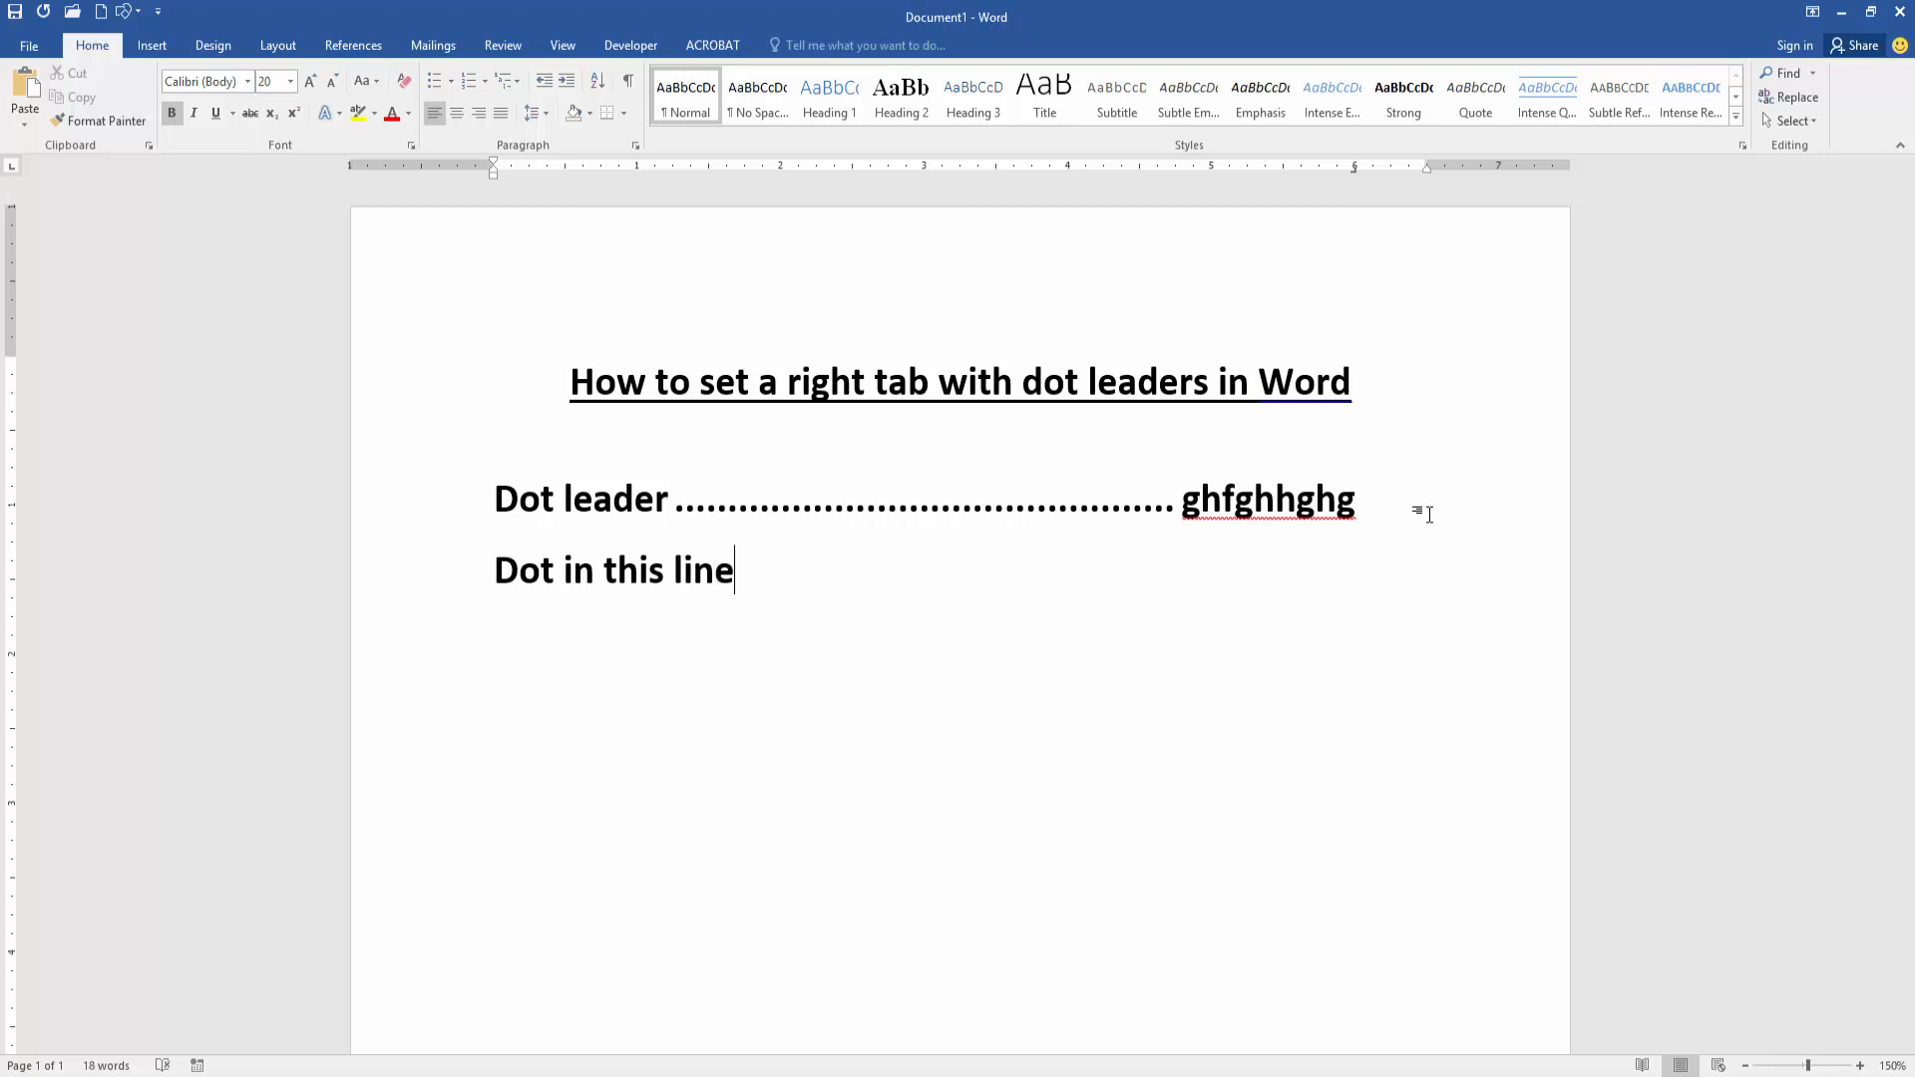
{"action": "key", "text": "tab"}
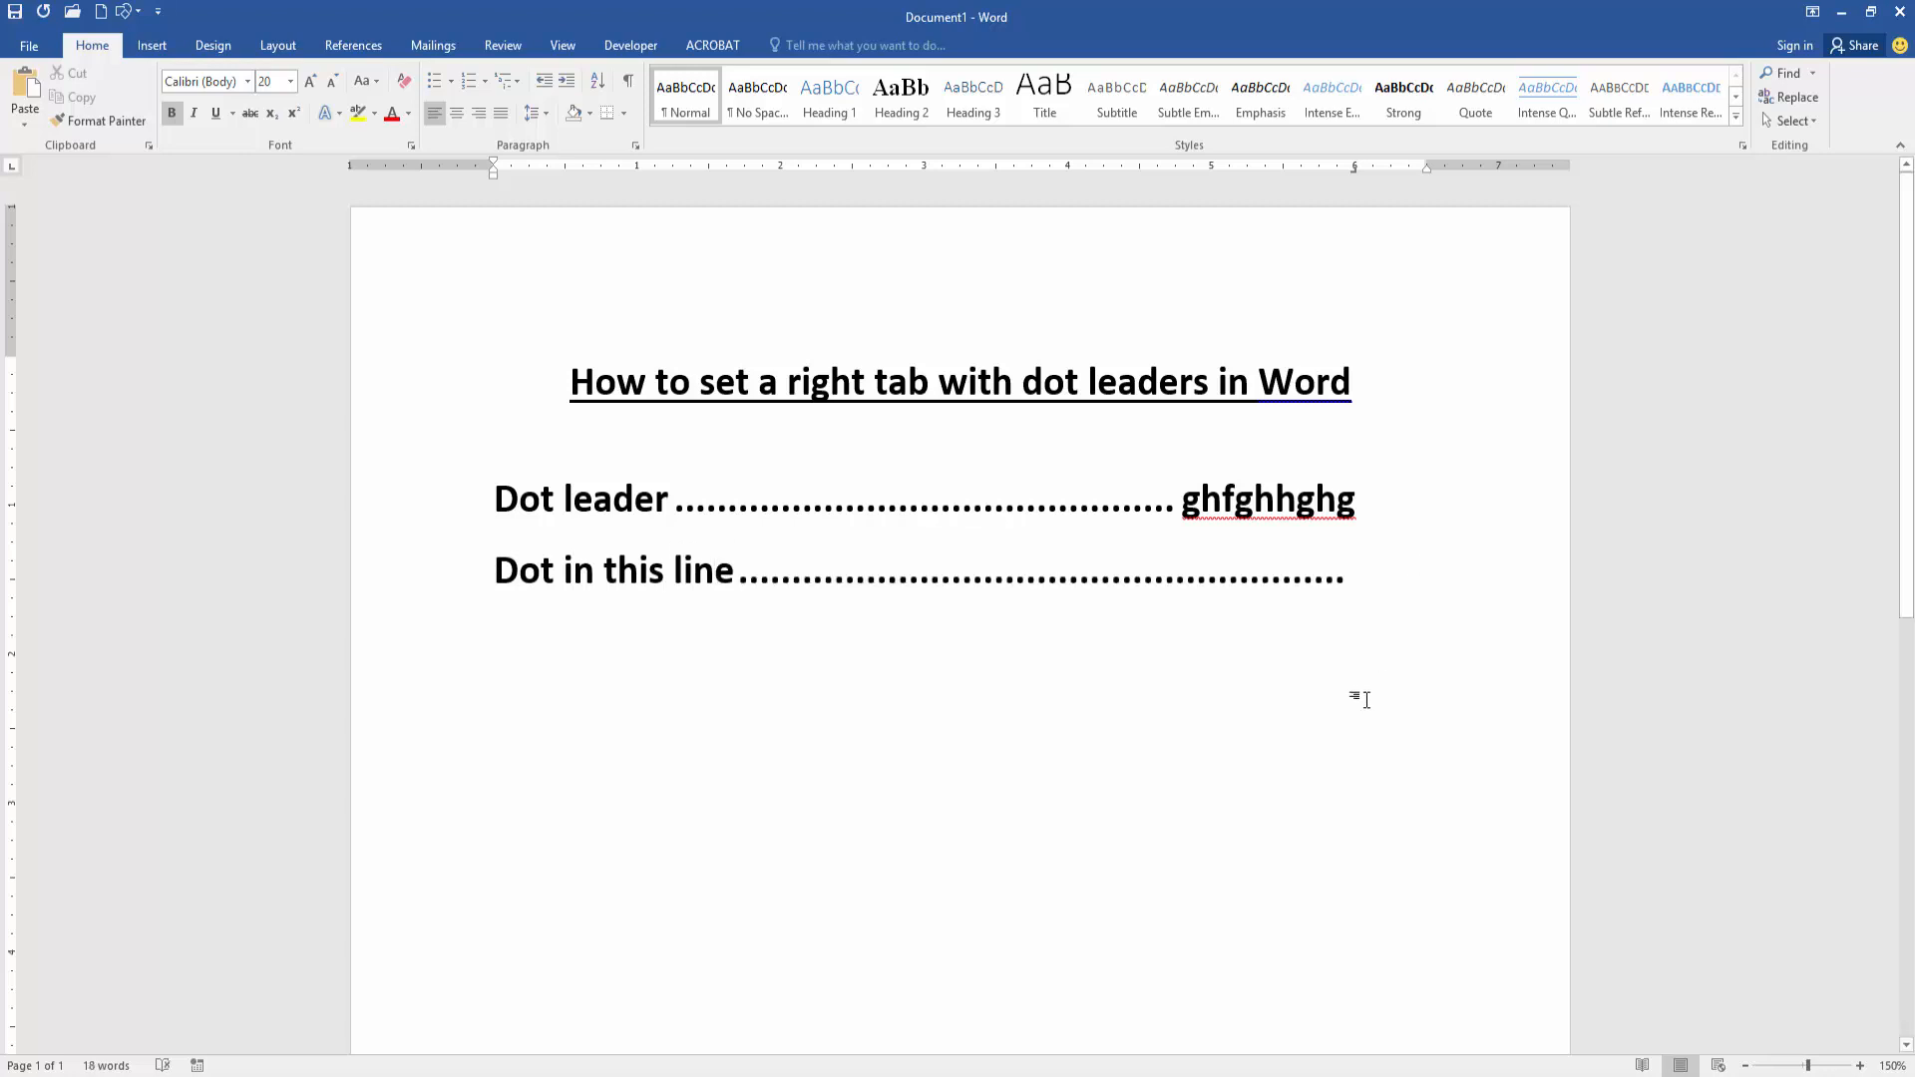